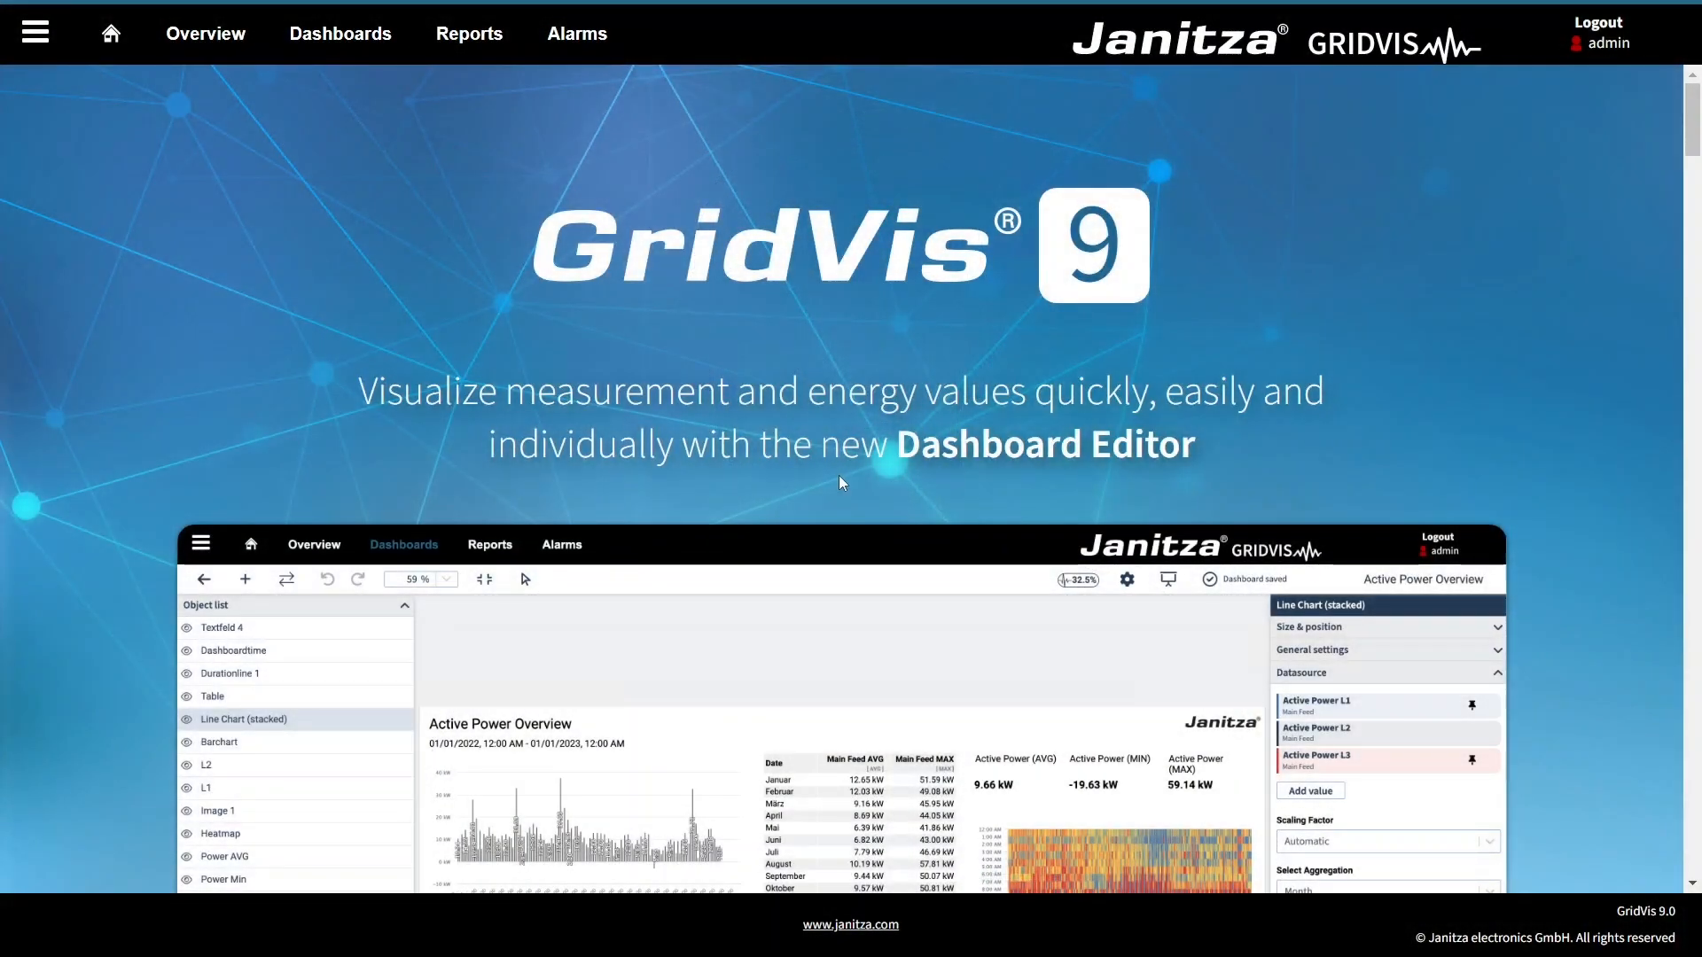
{"action": "mouse_move", "coordinate": [531, 184]}
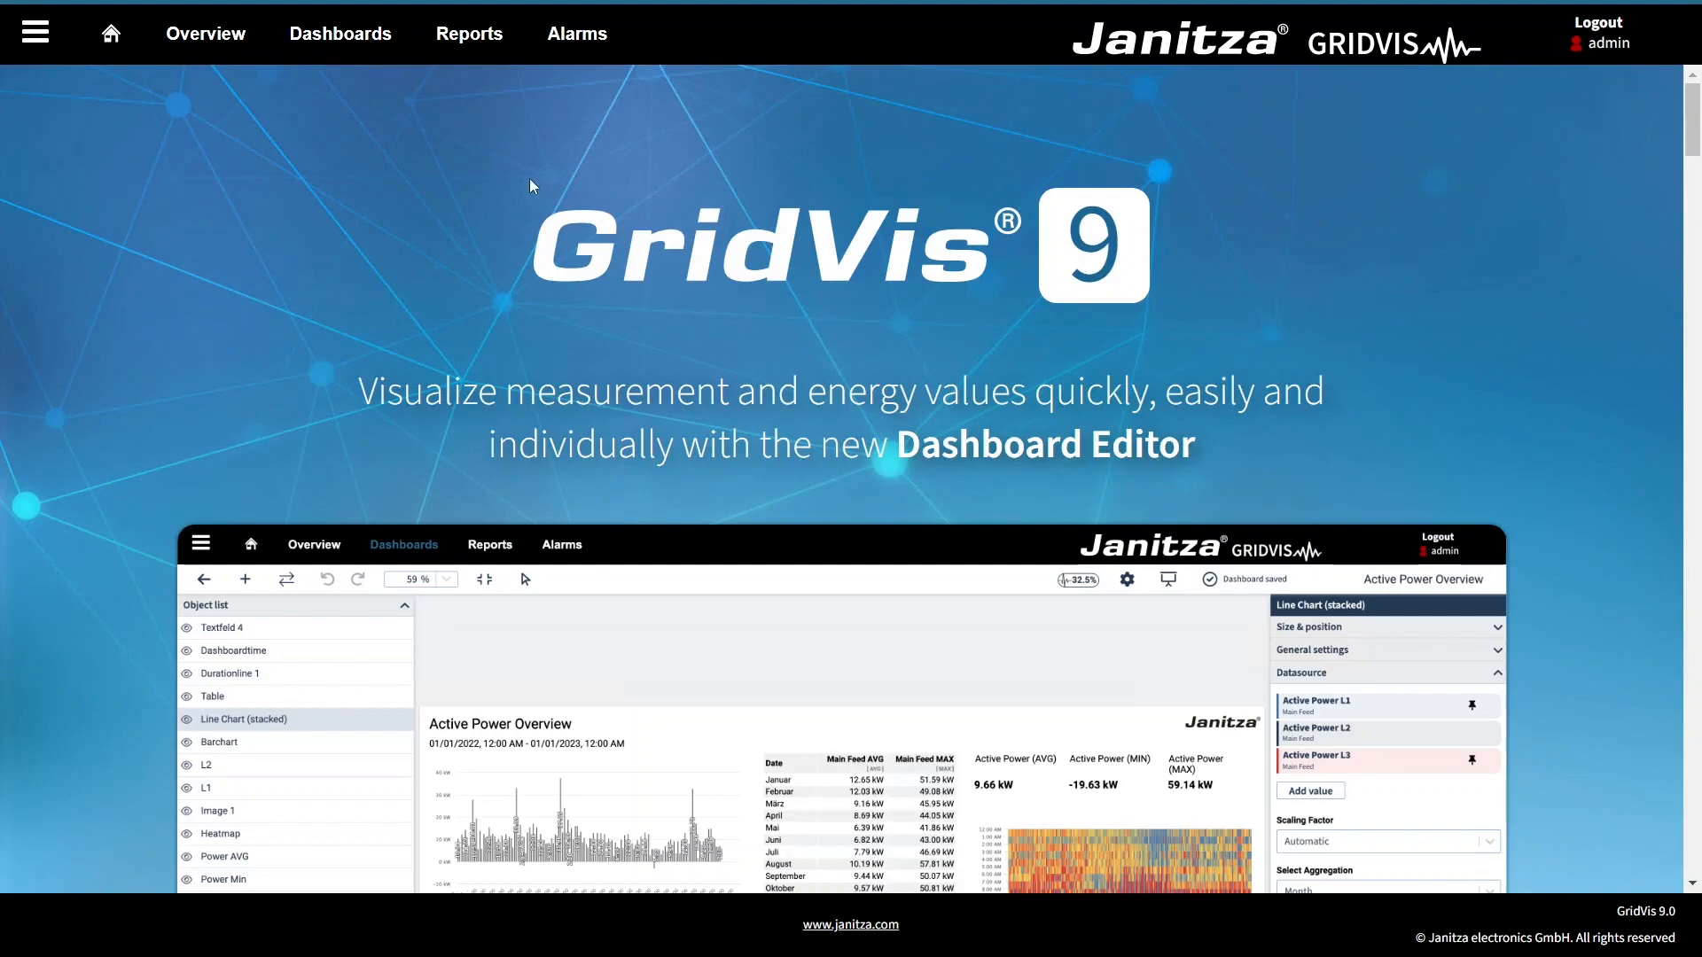
Step: Go to the Dashboard Manager from the top navigation bar
{"action": "left_click", "coordinate": [339, 34]}
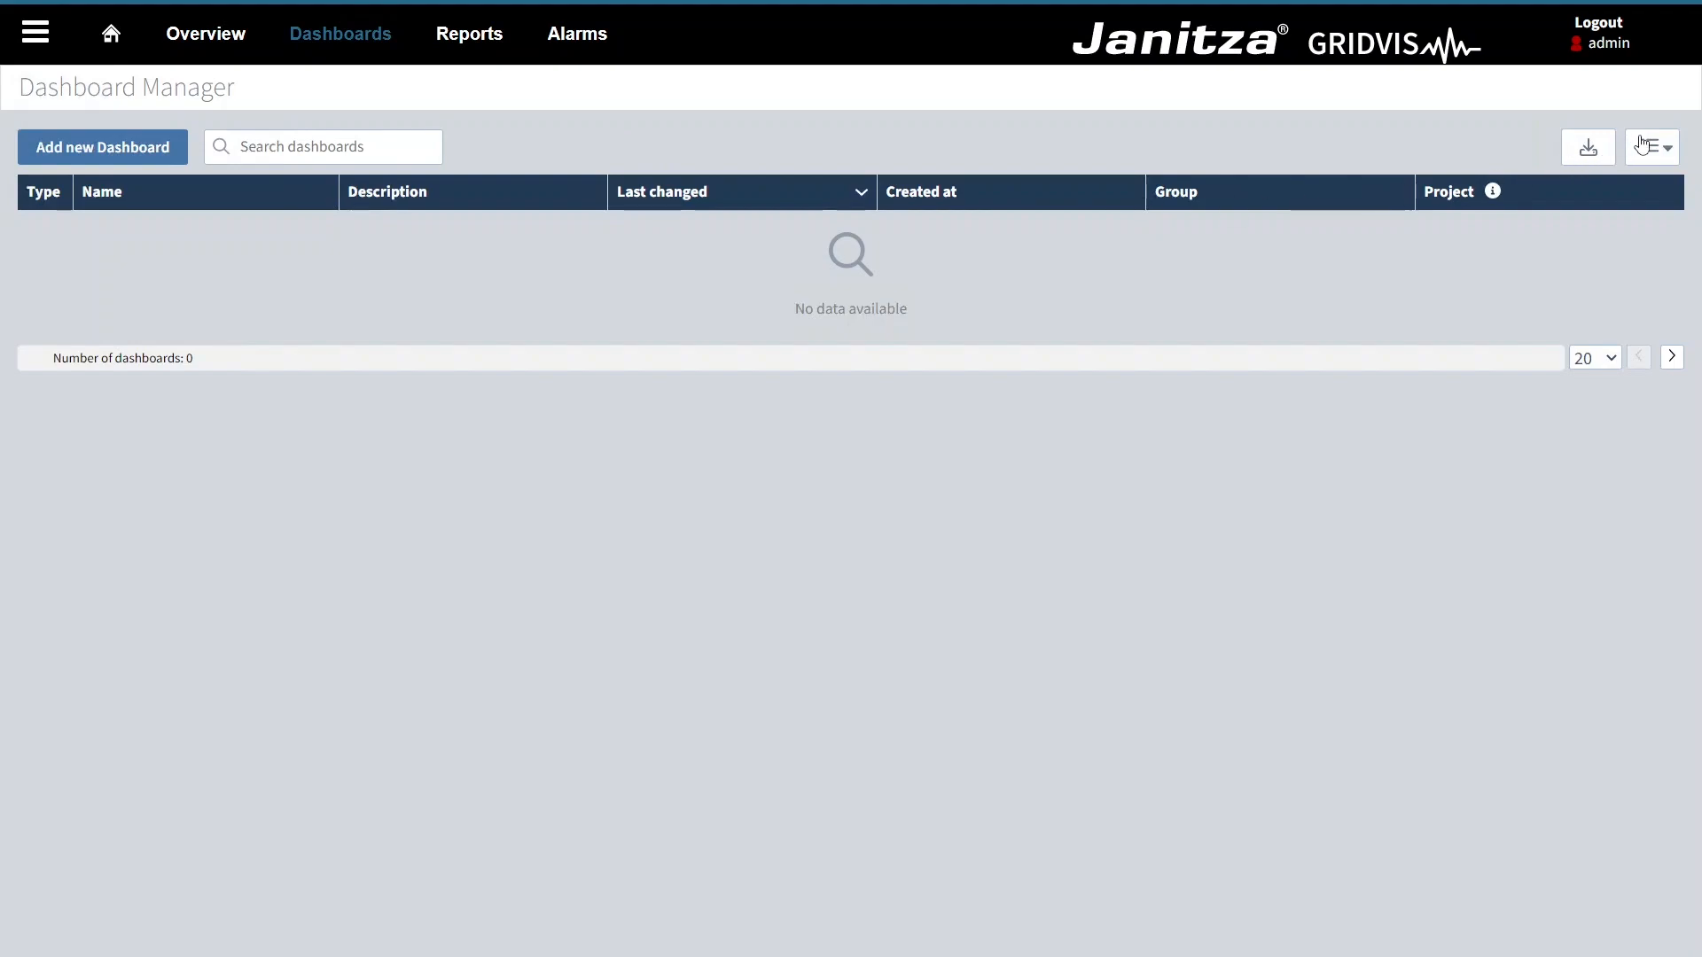
{"action": "left_click", "coordinate": [1651, 147]}
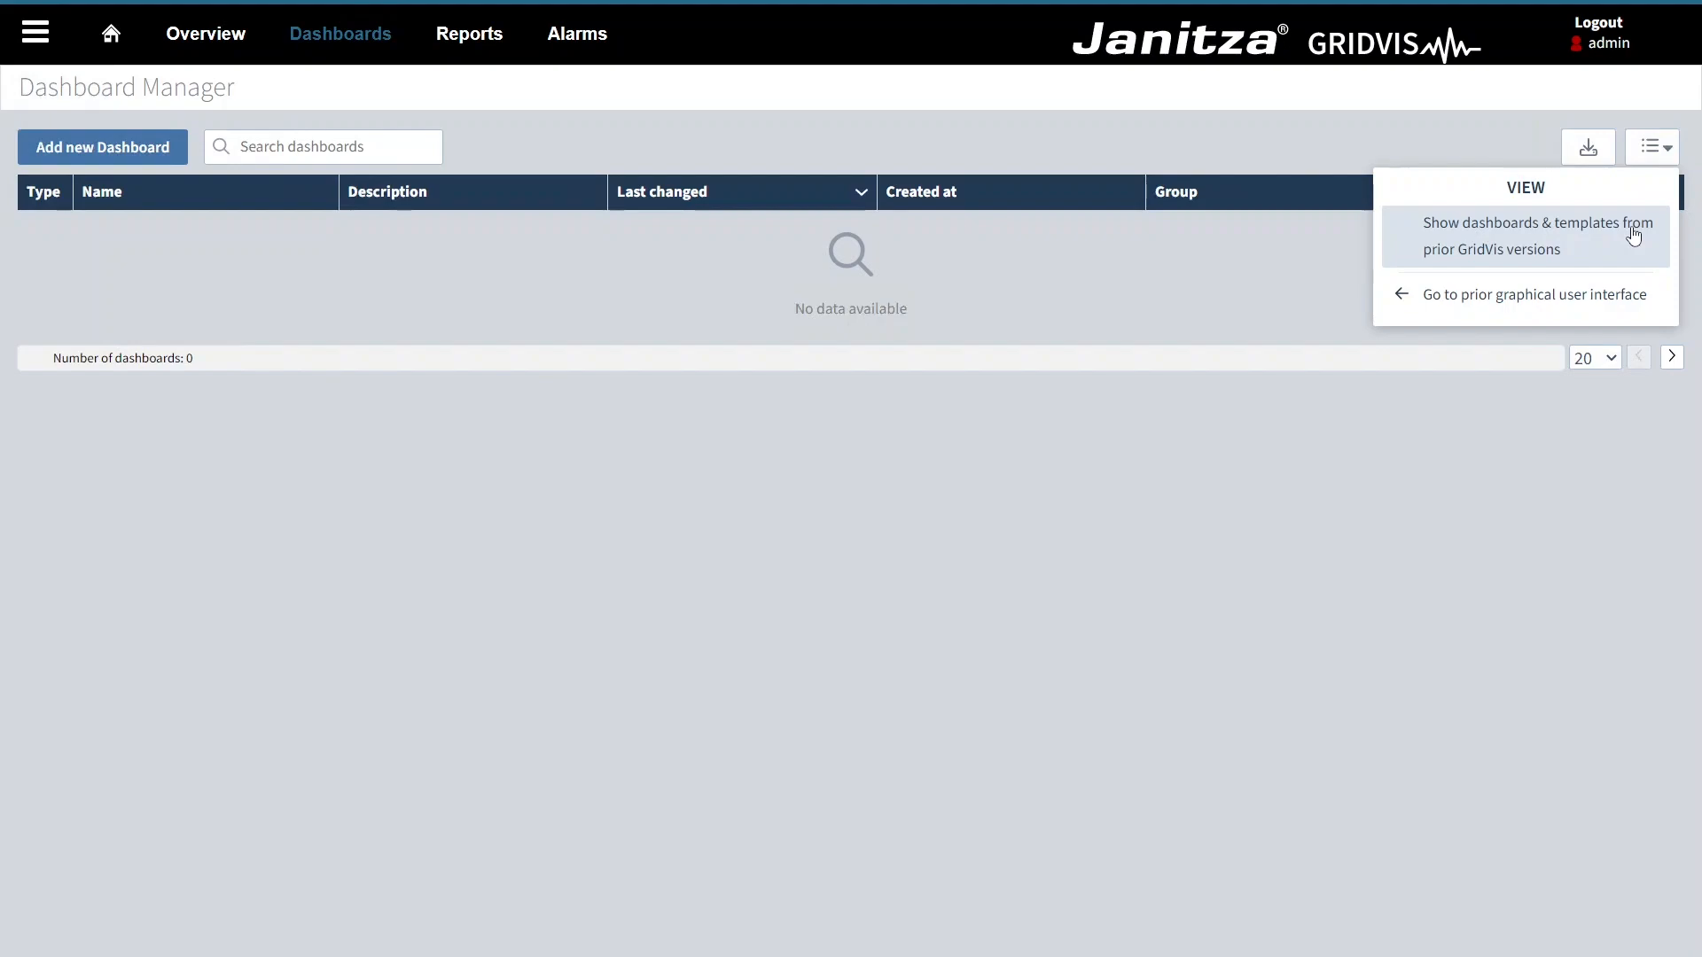
{"action": "mouse_move", "coordinate": [1525, 295]}
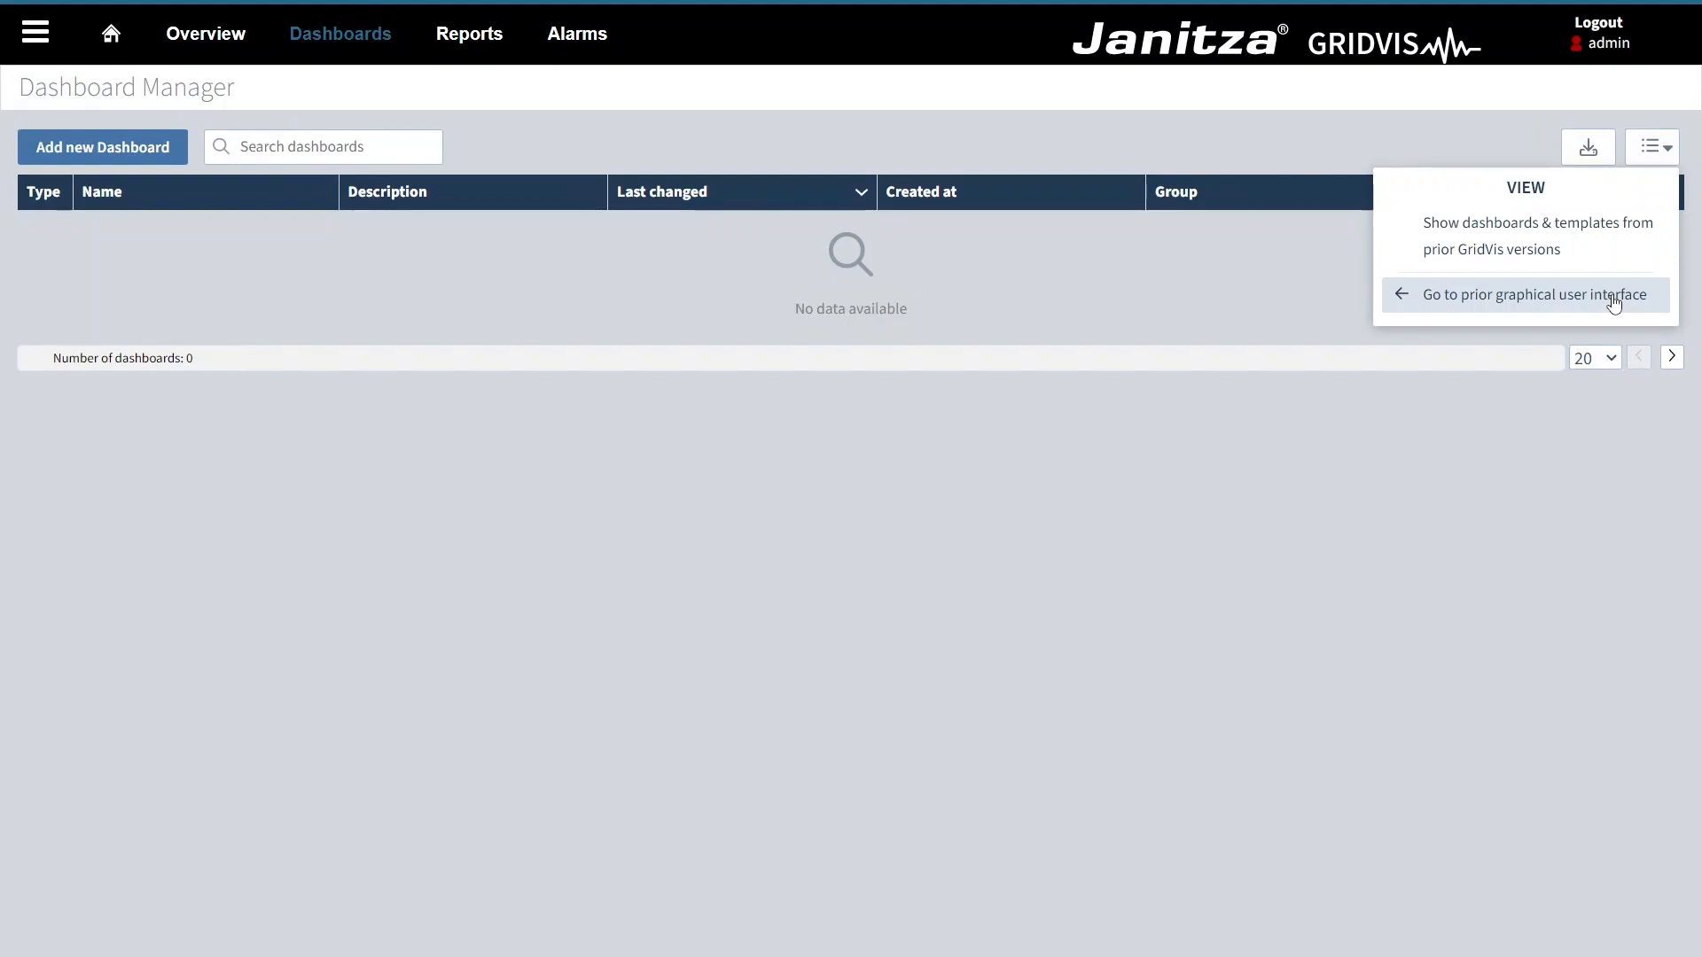
{"action": "left_click", "coordinate": [1524, 294]}
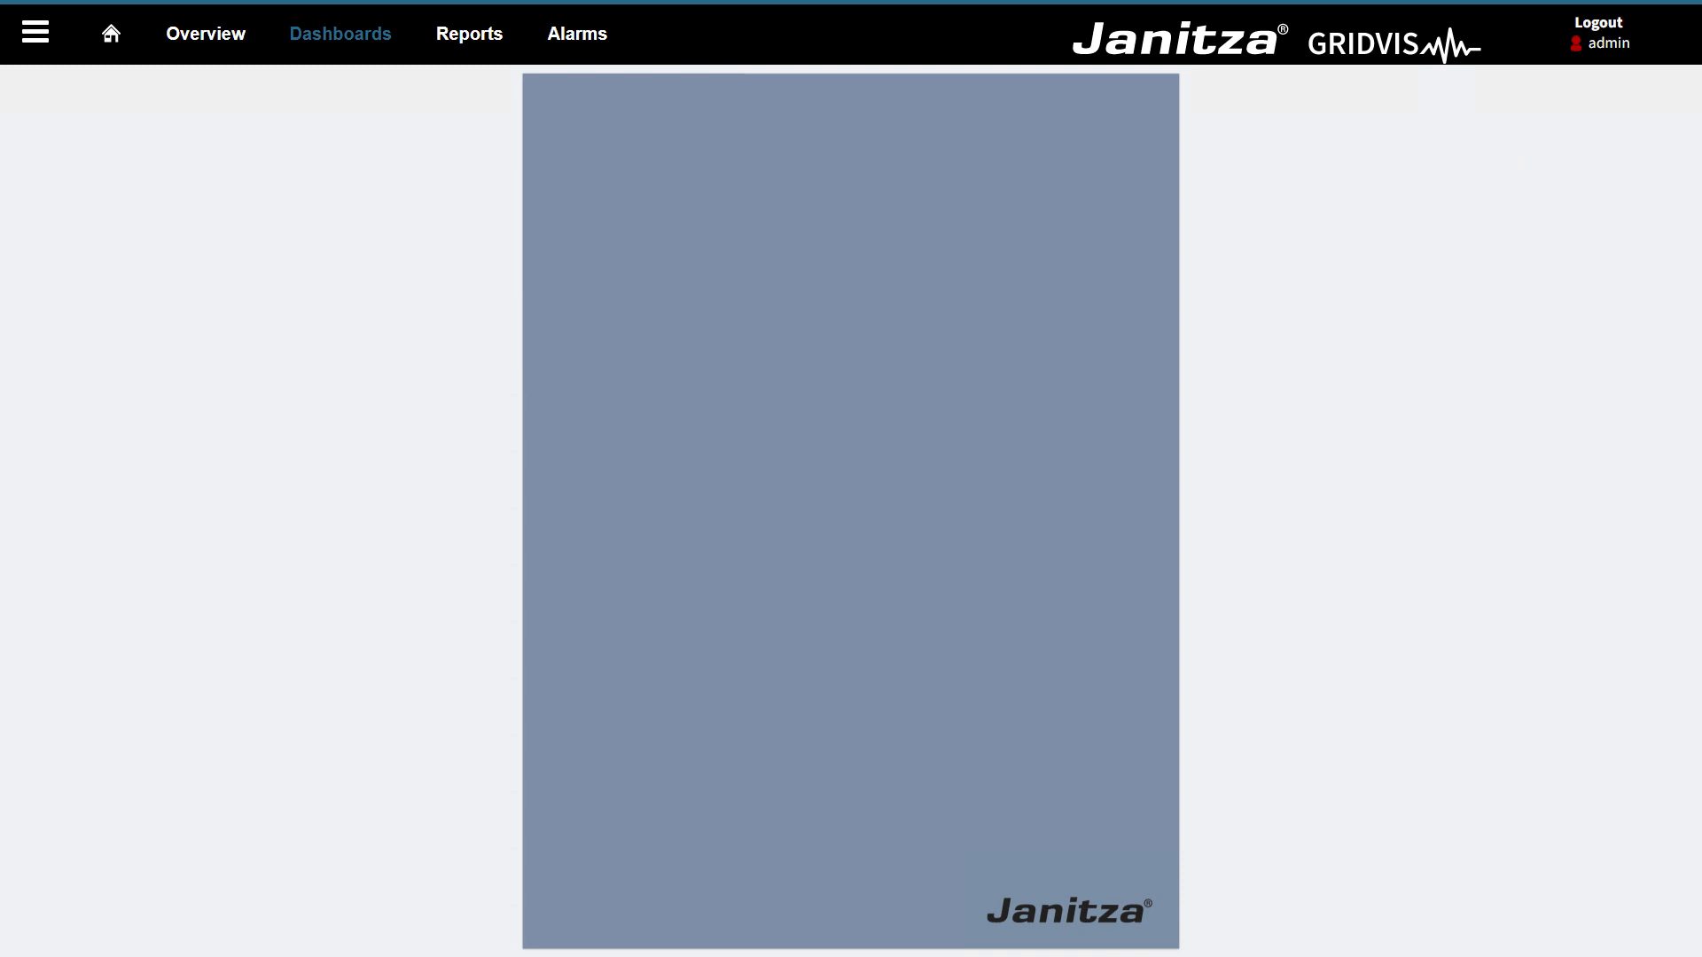
{"action": "left_click", "coordinate": [341, 34]}
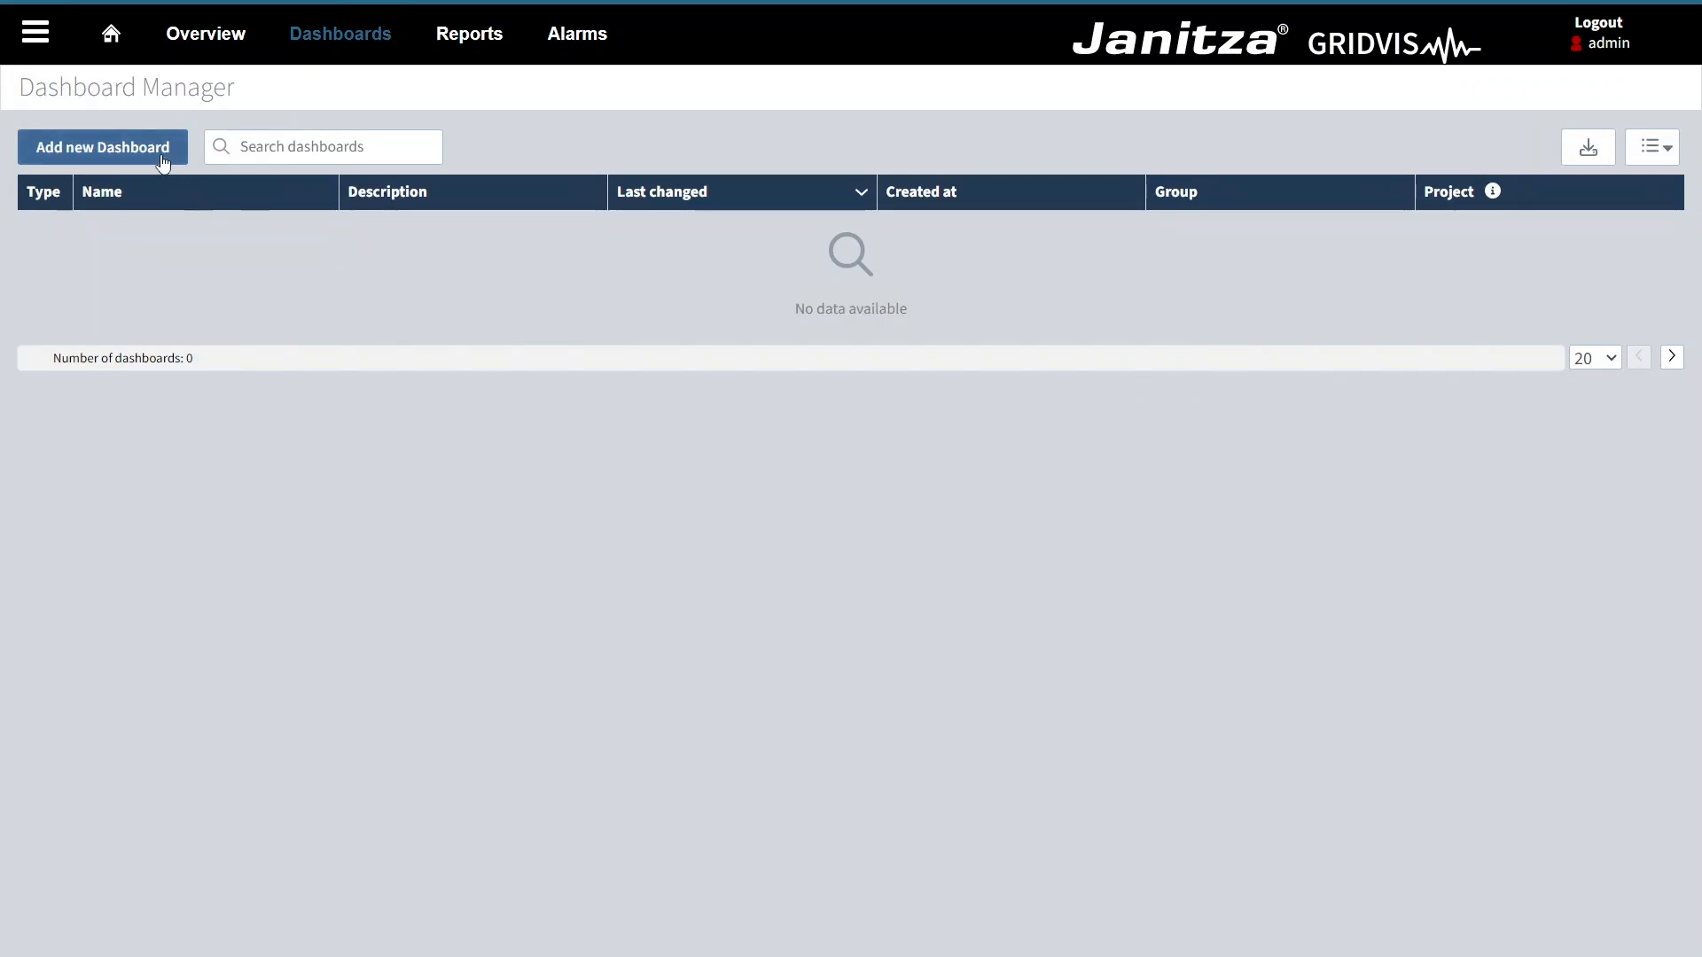
{"action": "left_click", "coordinate": [101, 147]}
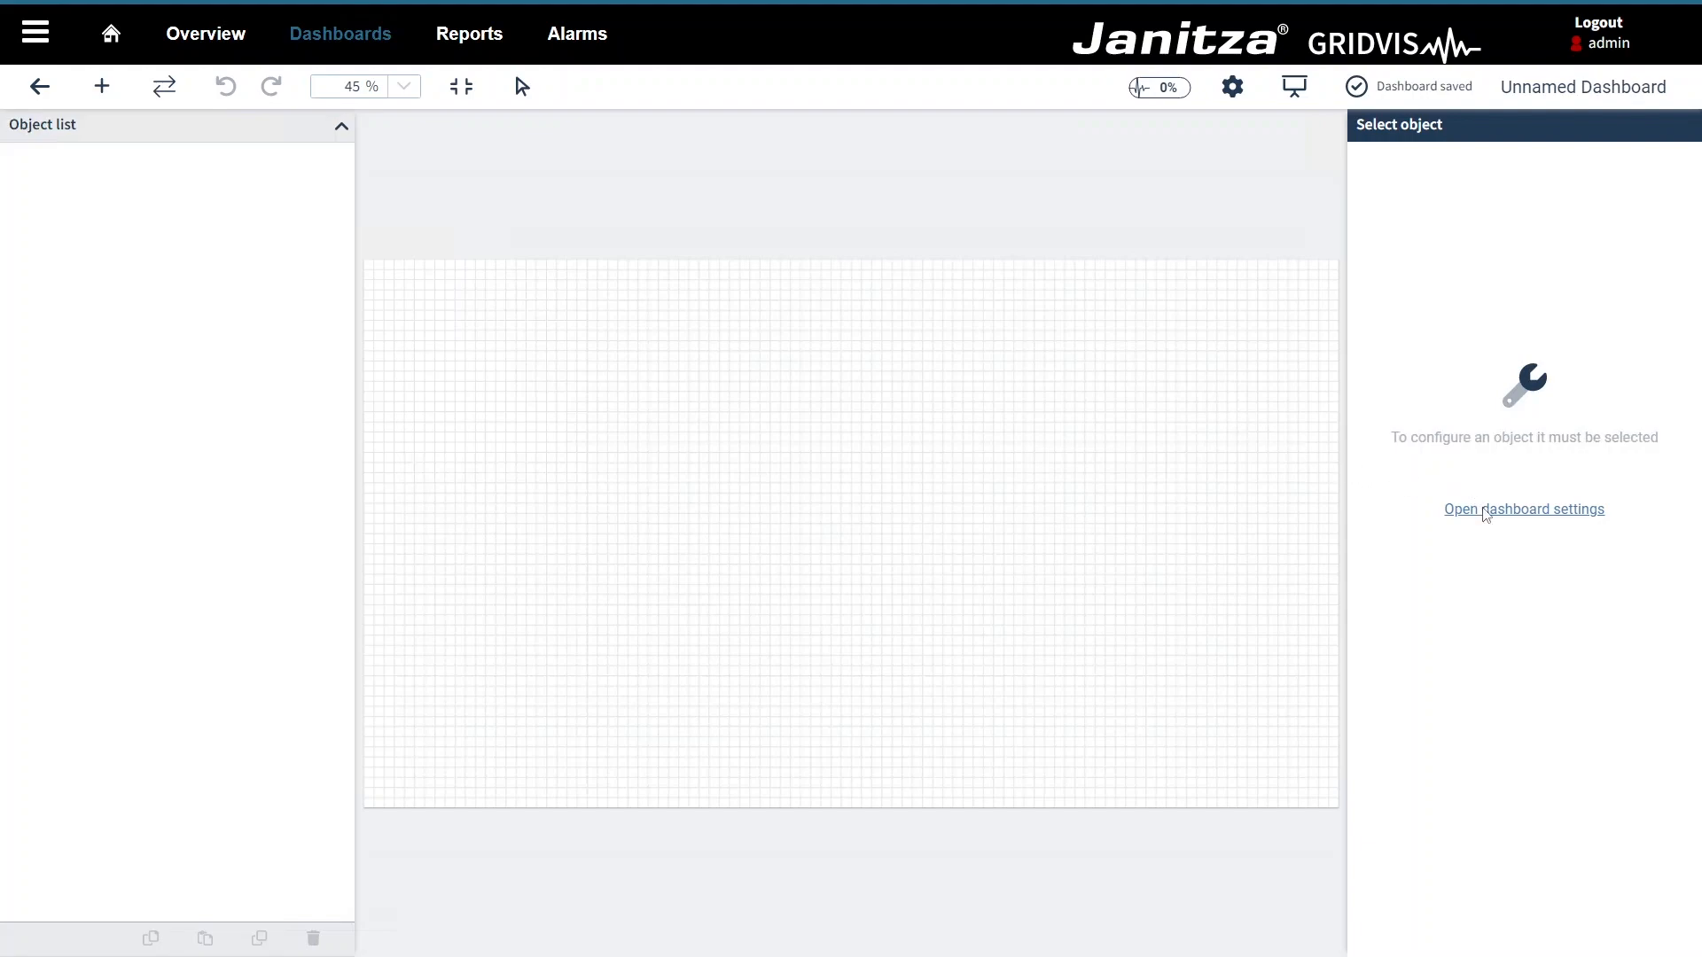
Step: Name the dashboard 'Tutorial', give it a grey-blue background, then view its time selection settings
{"action": "left_click", "coordinate": [1523, 509]}
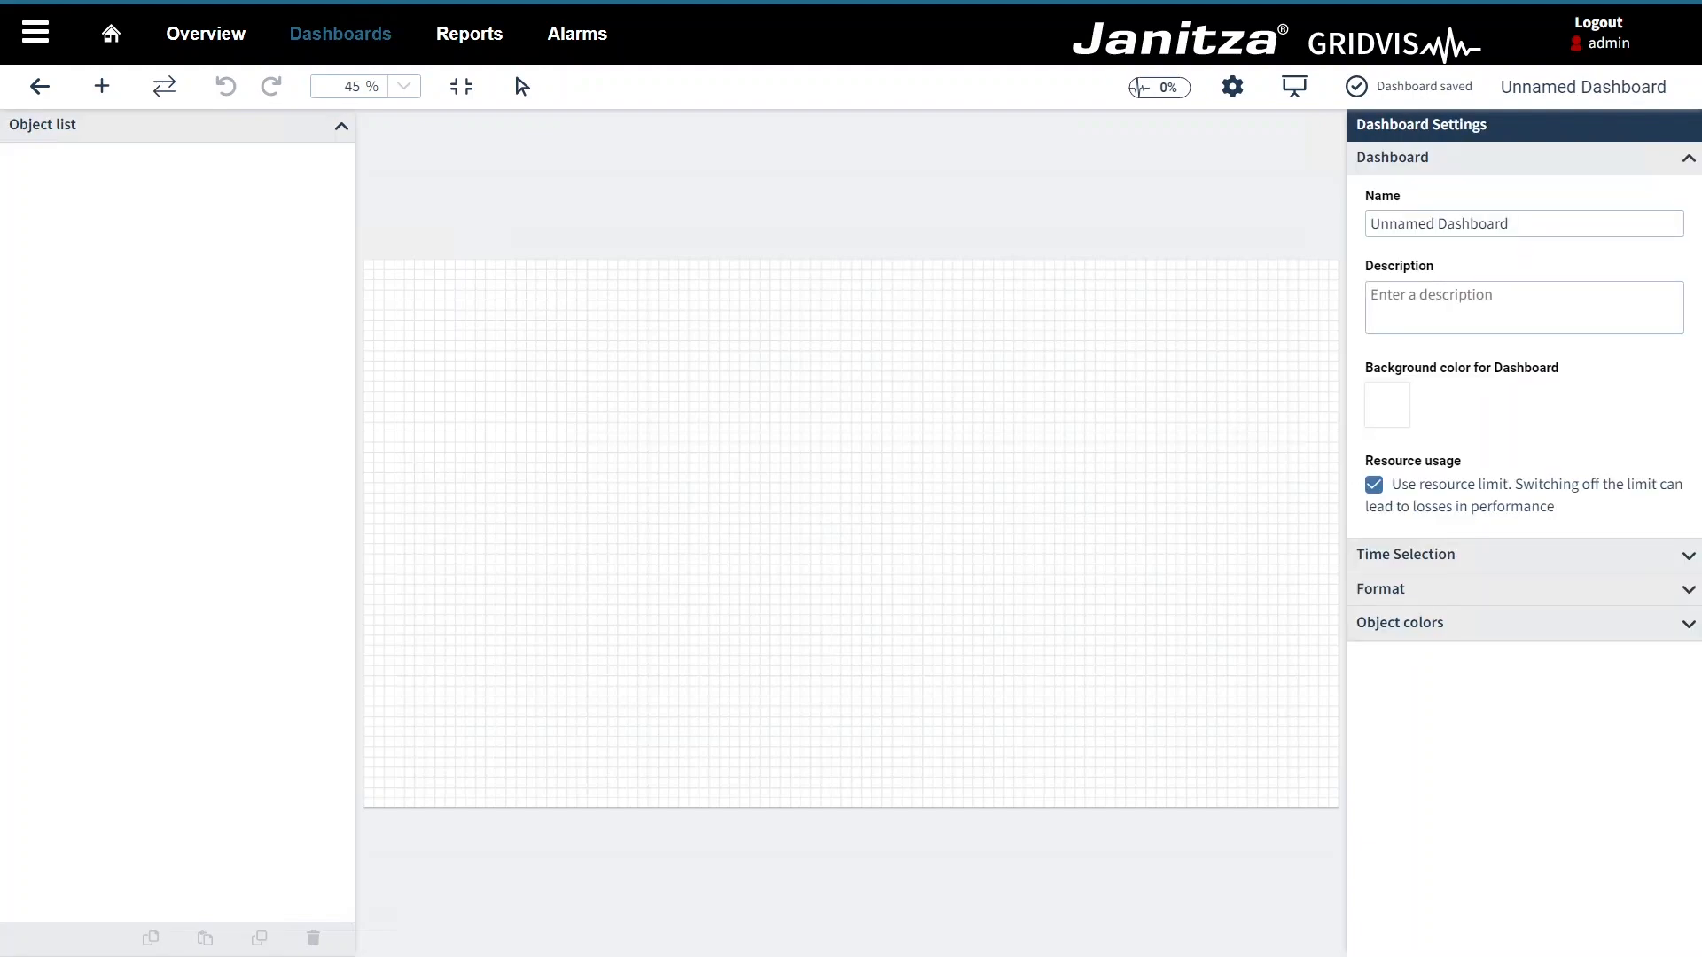
{"action": "type", "text": "T"}
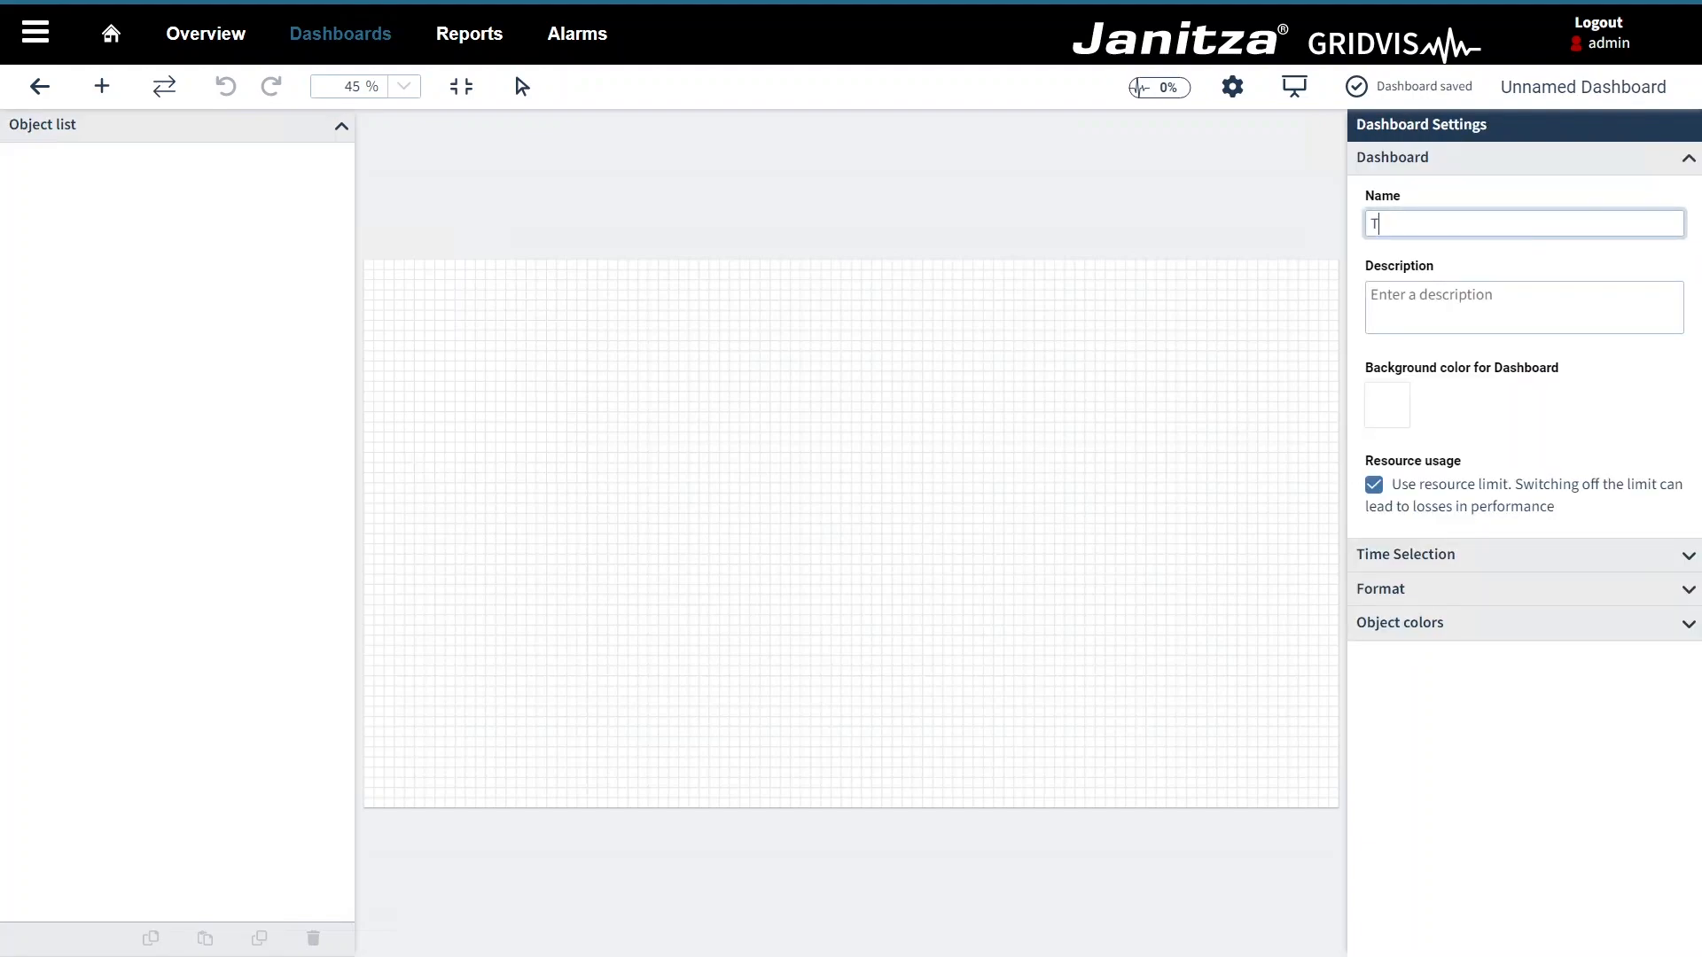
{"action": "type", "text": "Tutorial"}
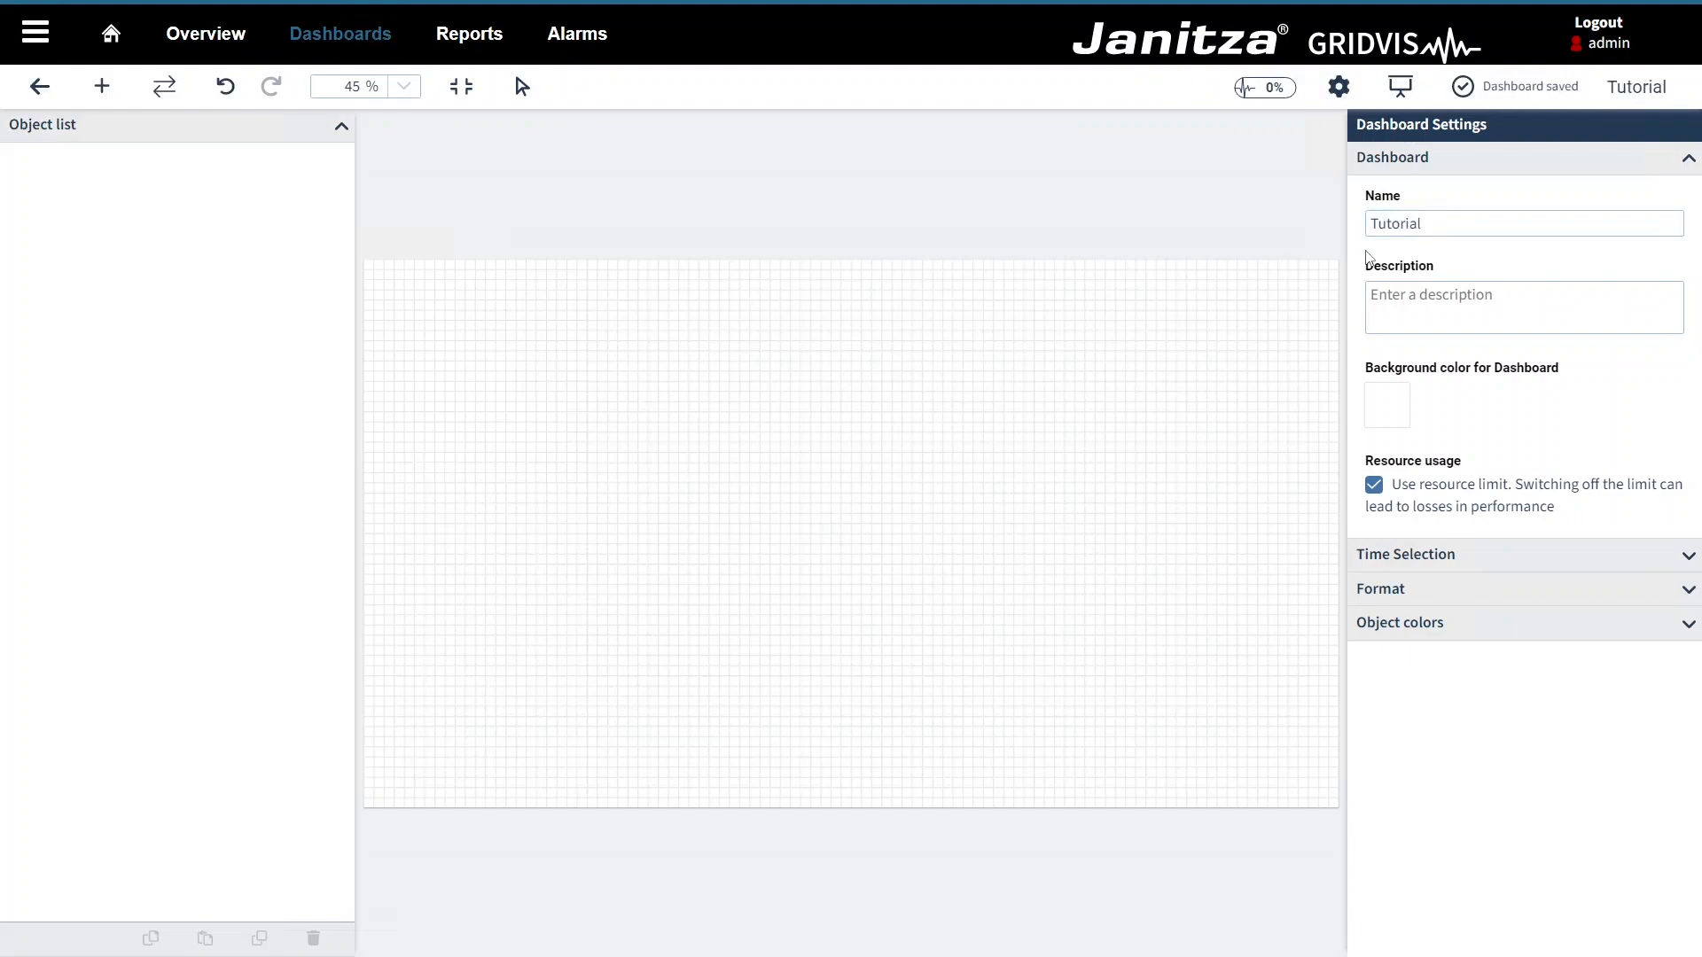
{"action": "left_click", "coordinate": [1387, 405]}
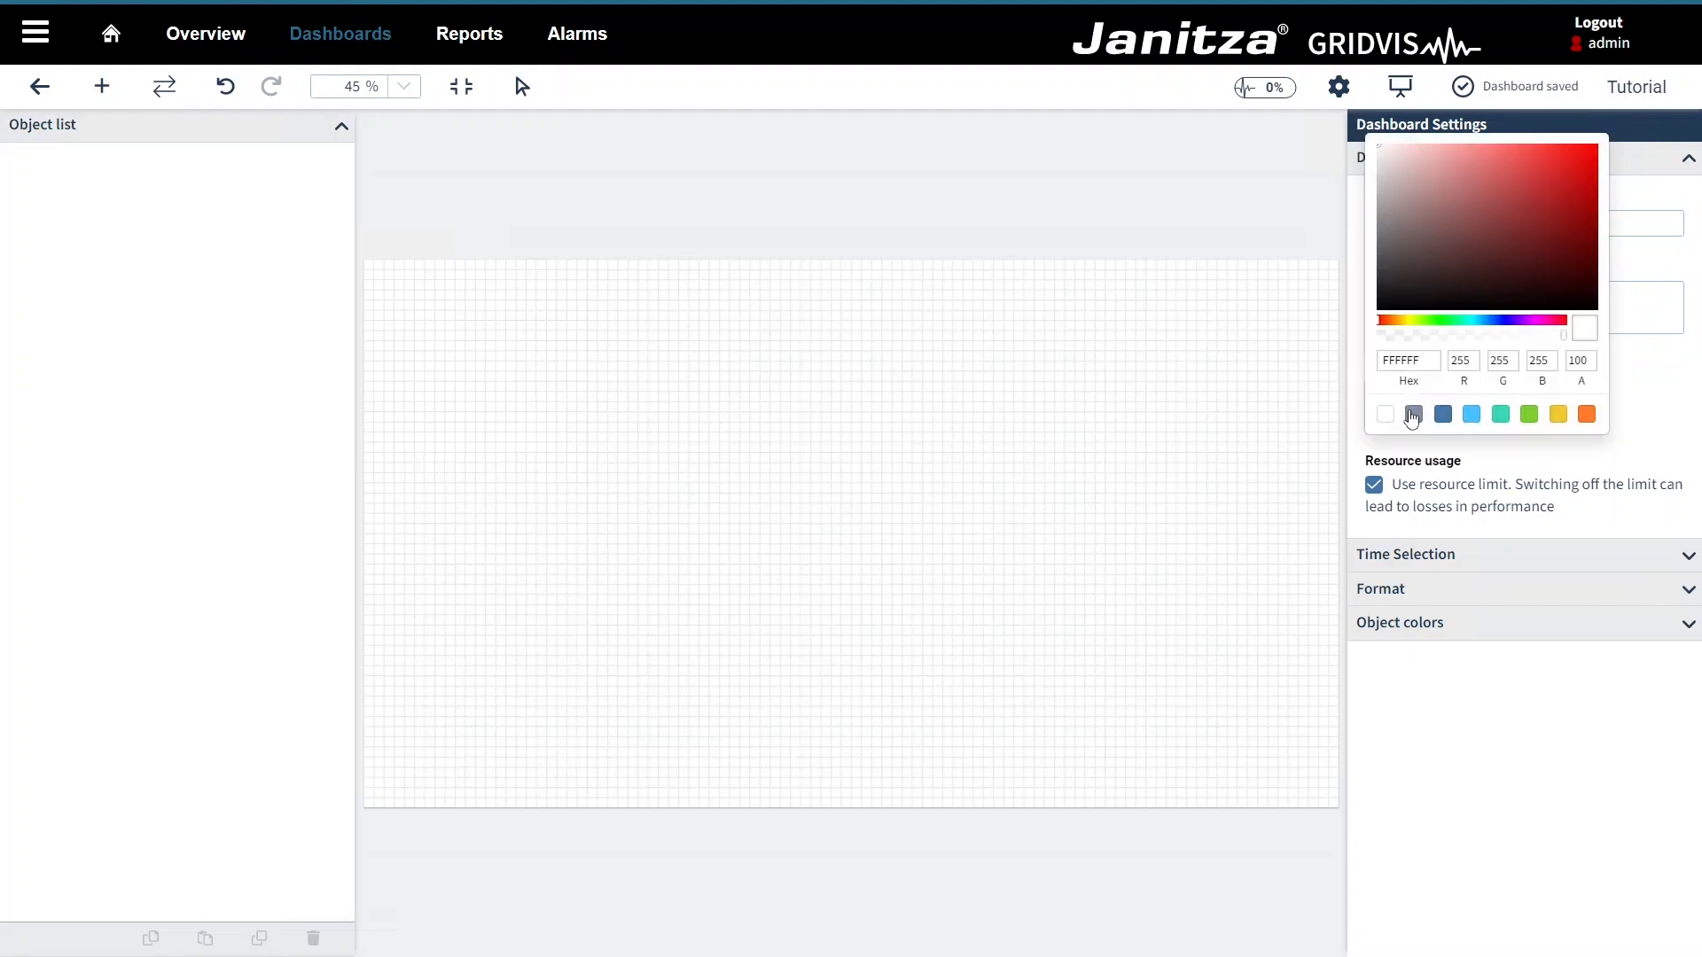
{"action": "left_click", "coordinate": [1414, 413]}
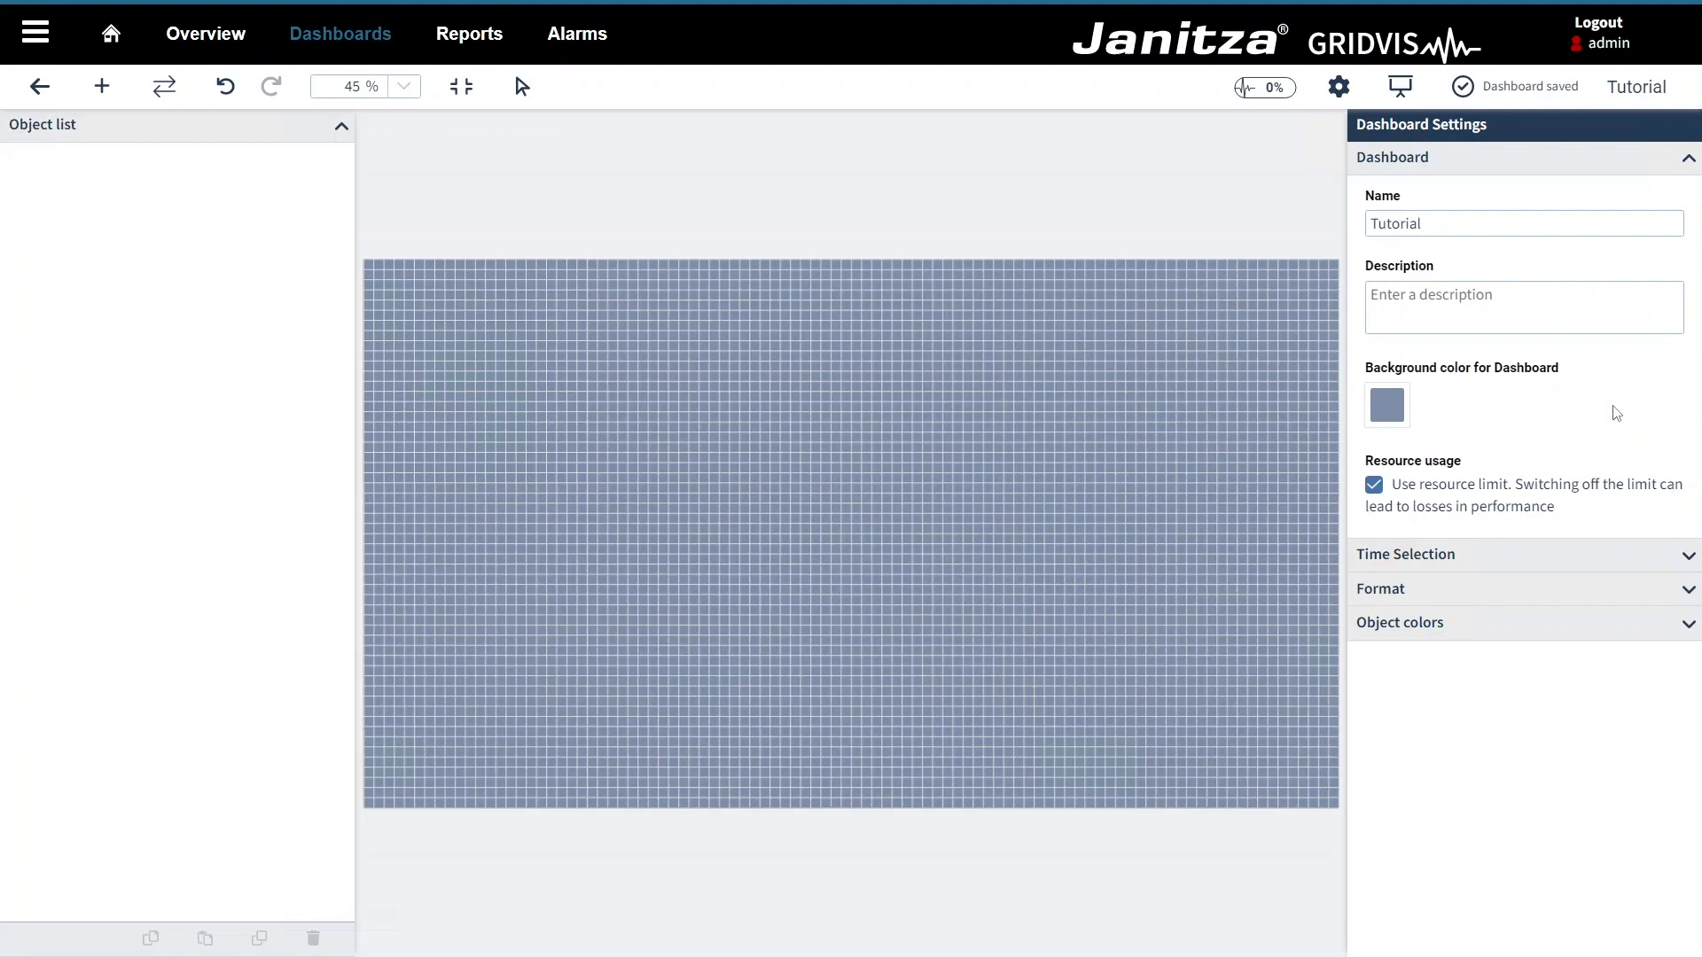
{"action": "mouse_move", "coordinate": [1264, 86]}
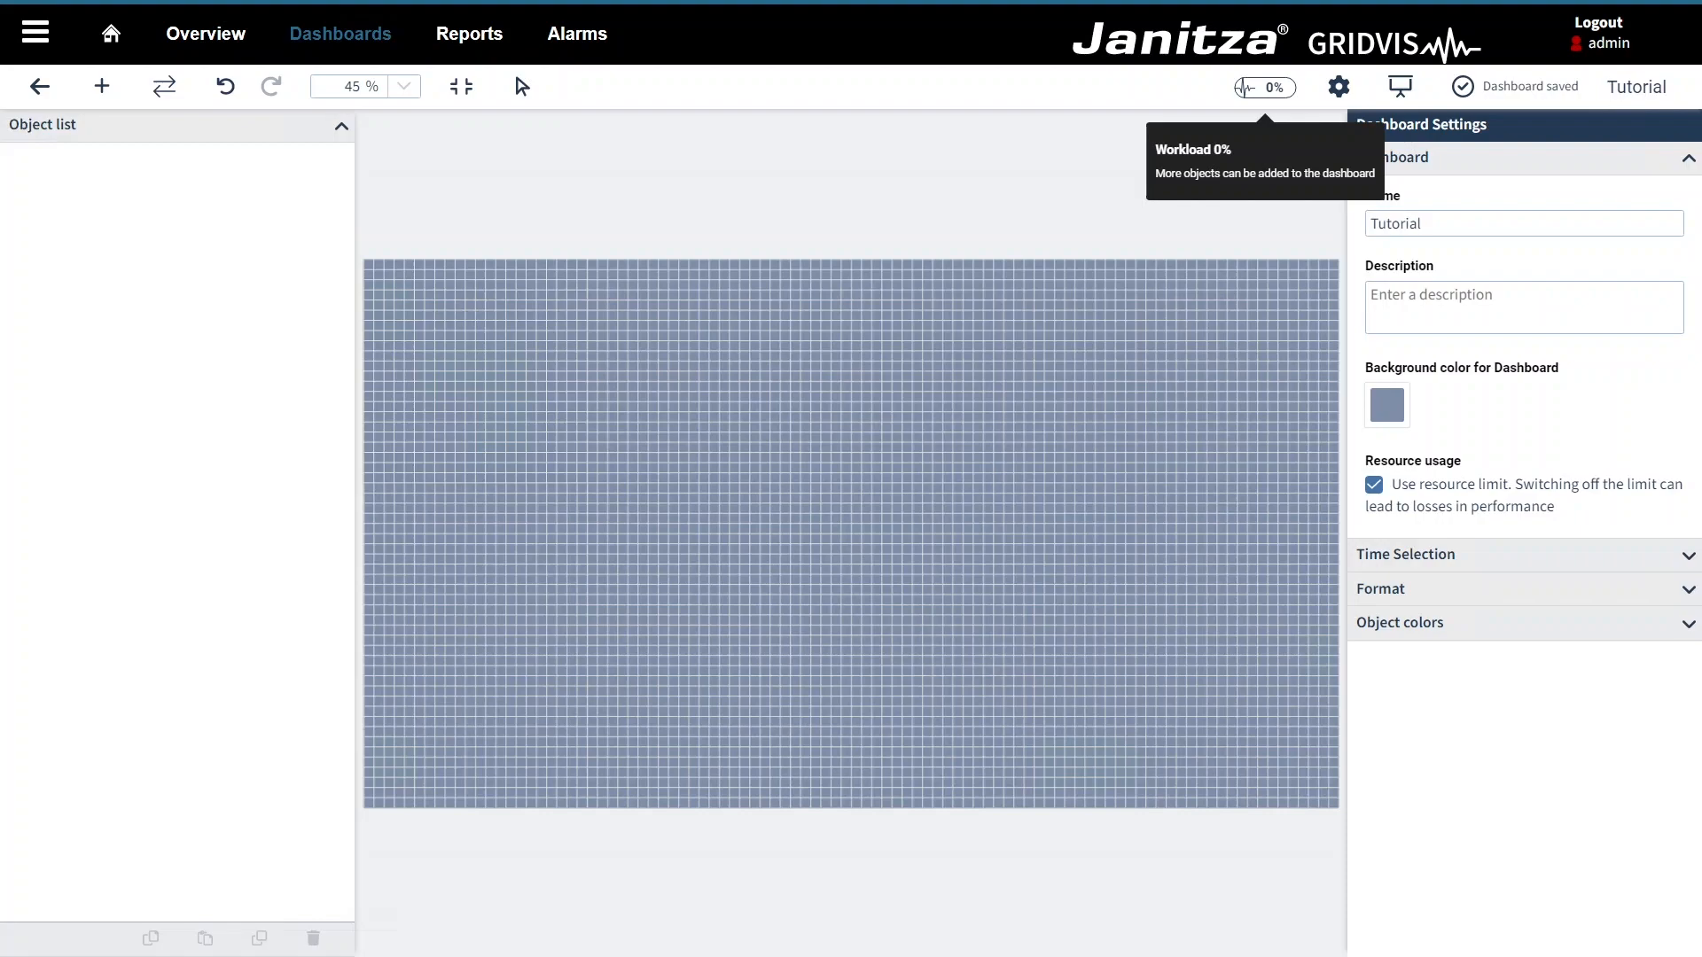
{"action": "left_click", "coordinate": [1404, 191]}
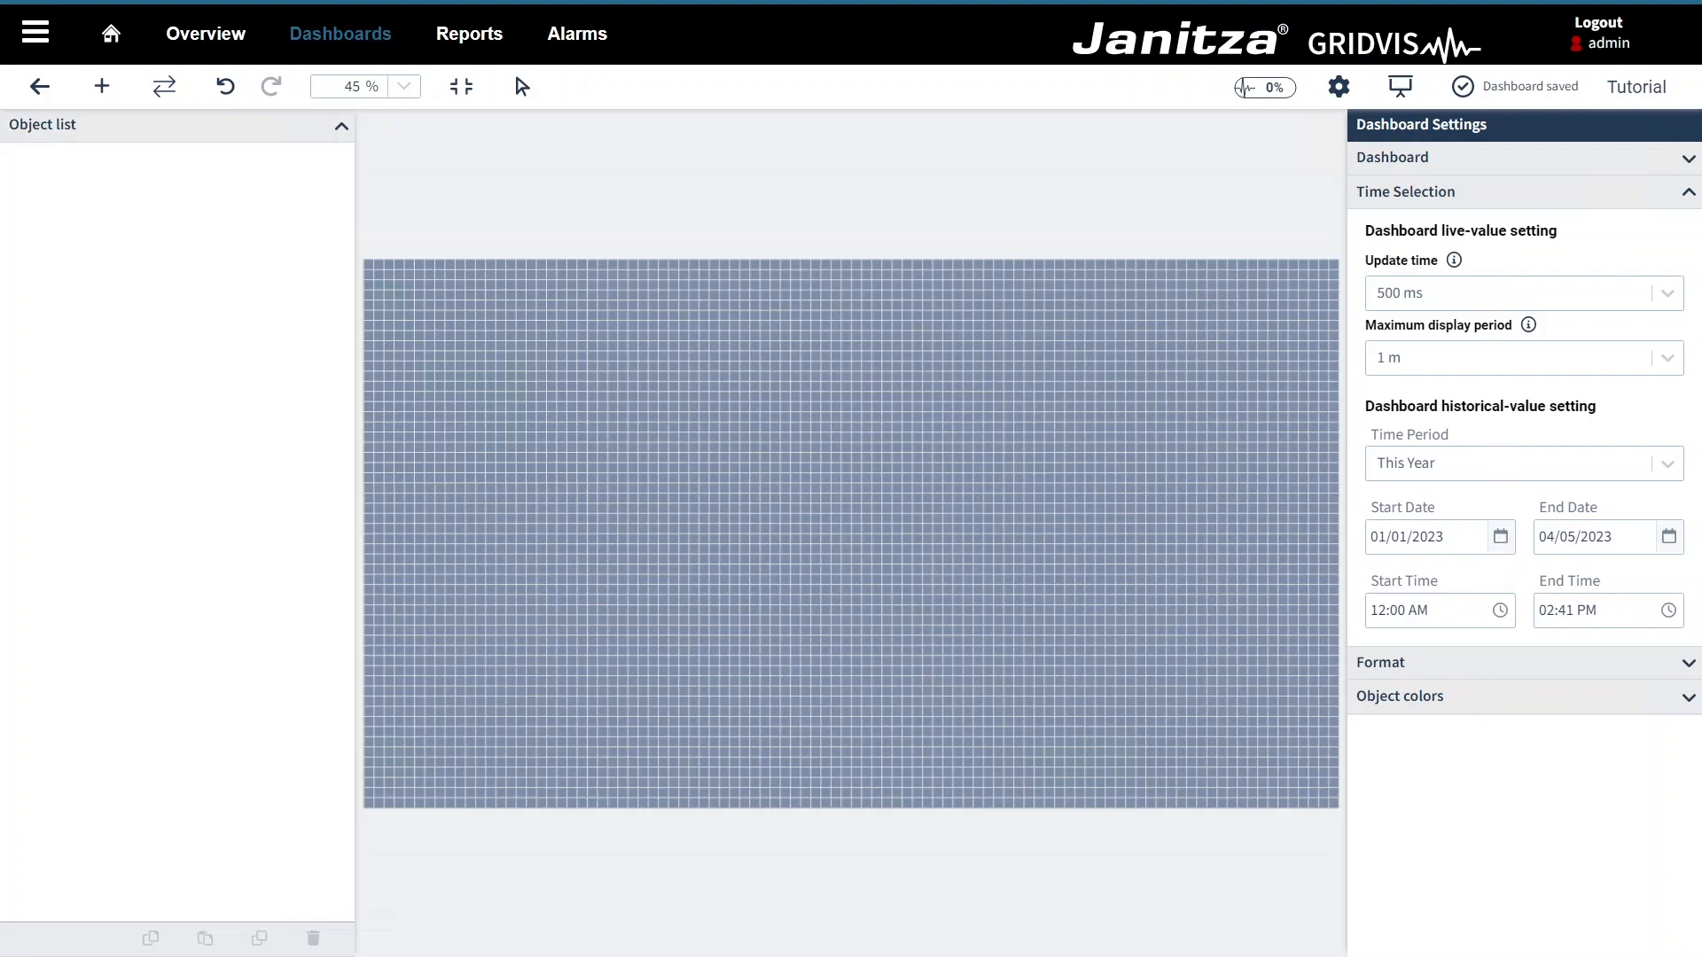
{"action": "mouse_move", "coordinate": [1562, 239]}
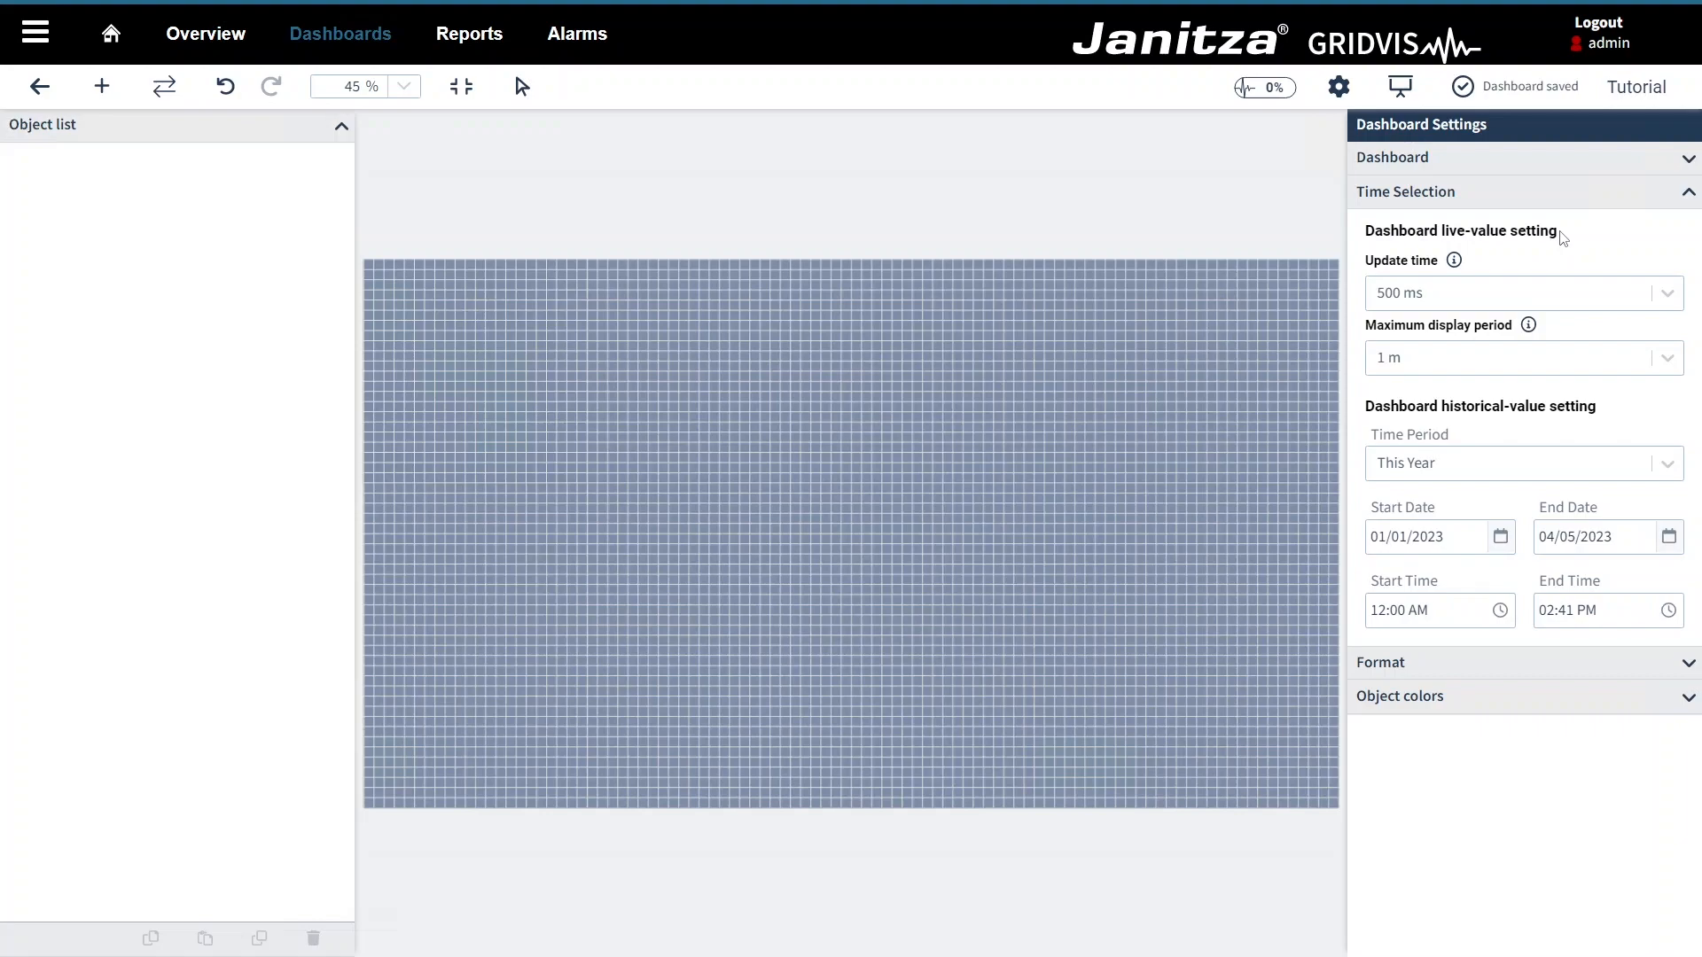
{"action": "mouse_move", "coordinate": [1583, 285]}
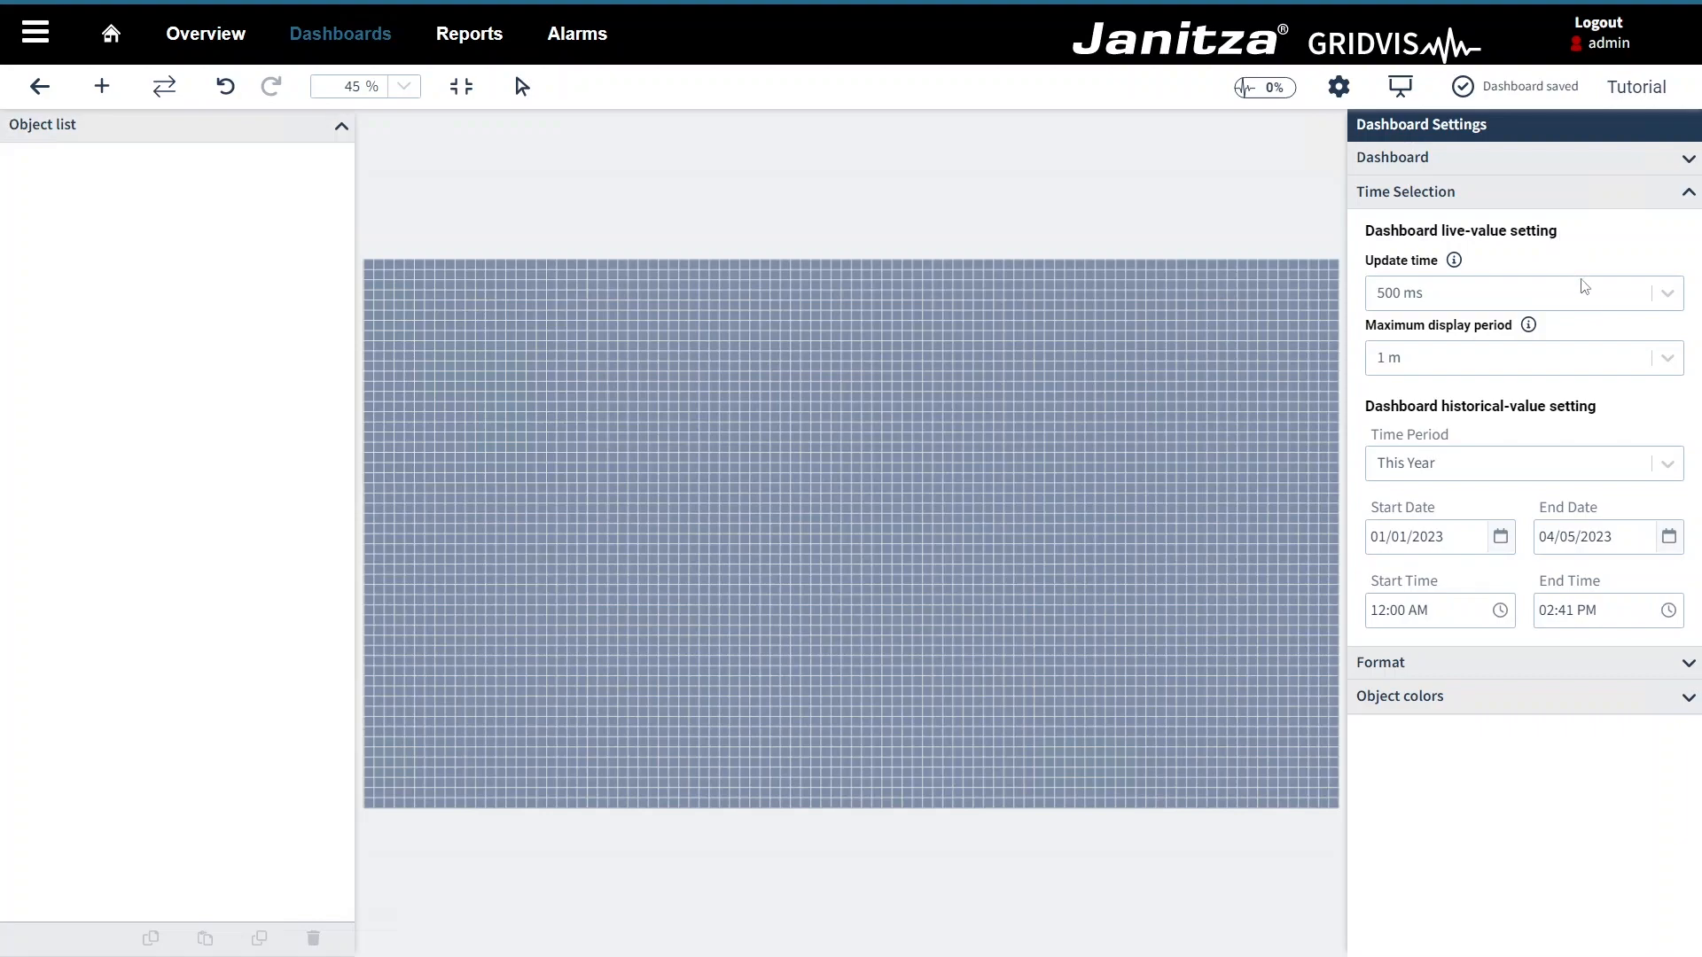
{"action": "mouse_move", "coordinate": [1611, 418]}
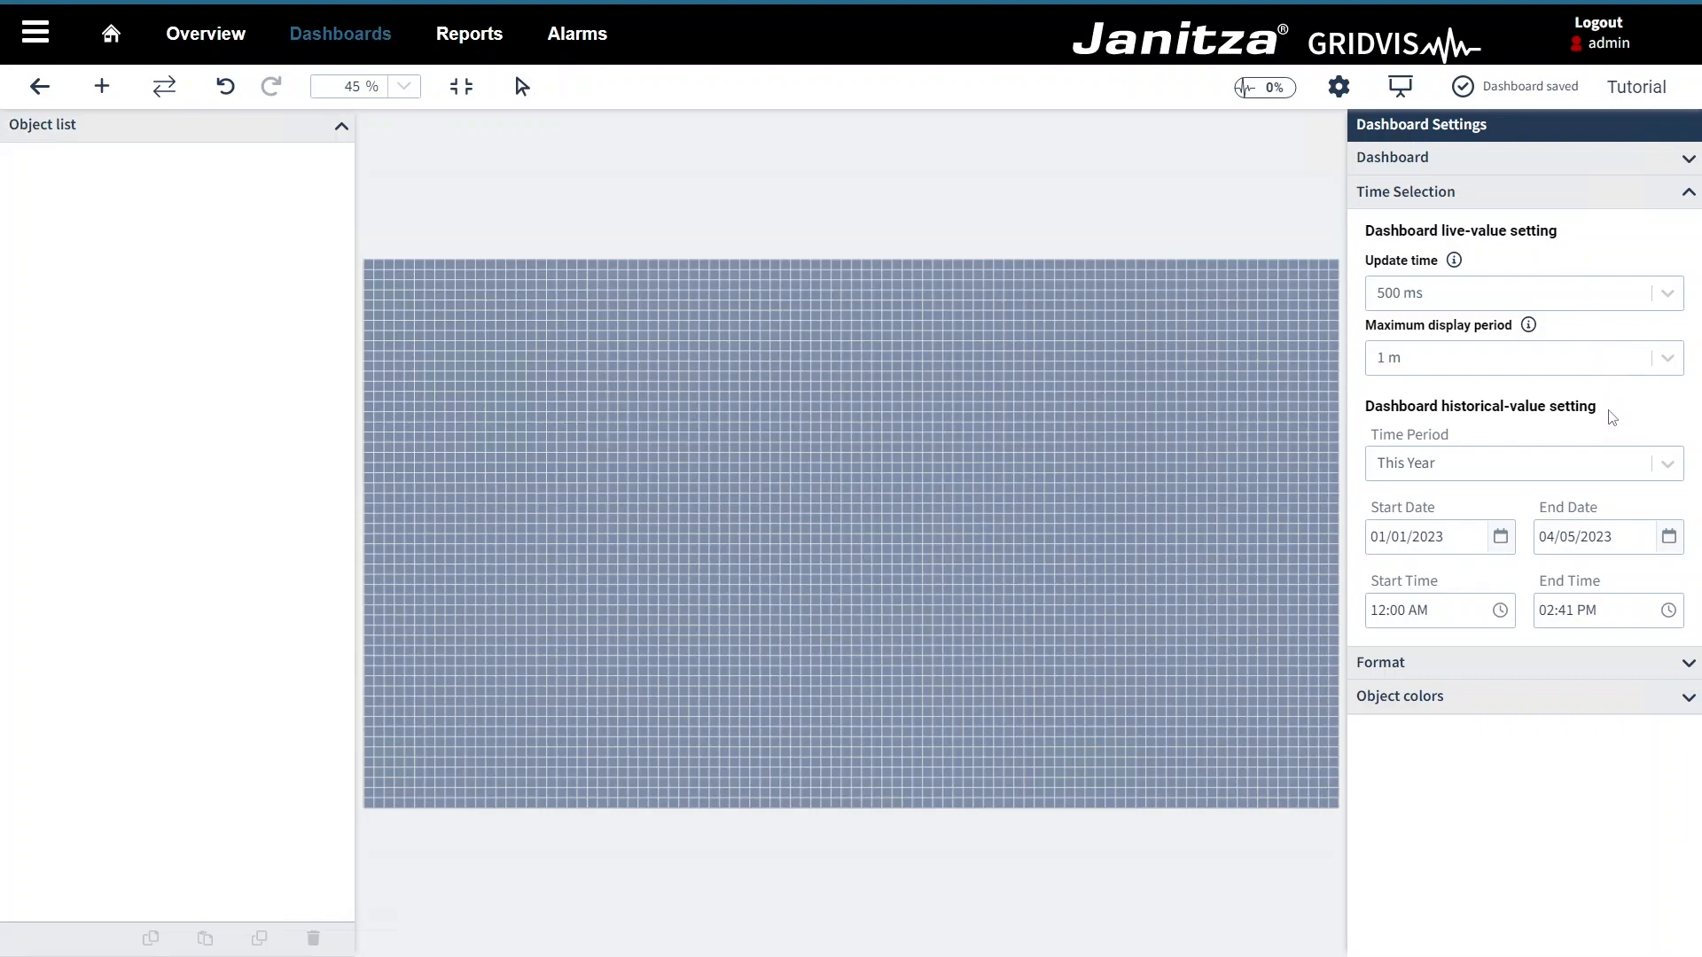
Step: Show the Format settings: Full HD resolution, visible grid, grid size 20
{"action": "left_click", "coordinate": [1519, 463]}
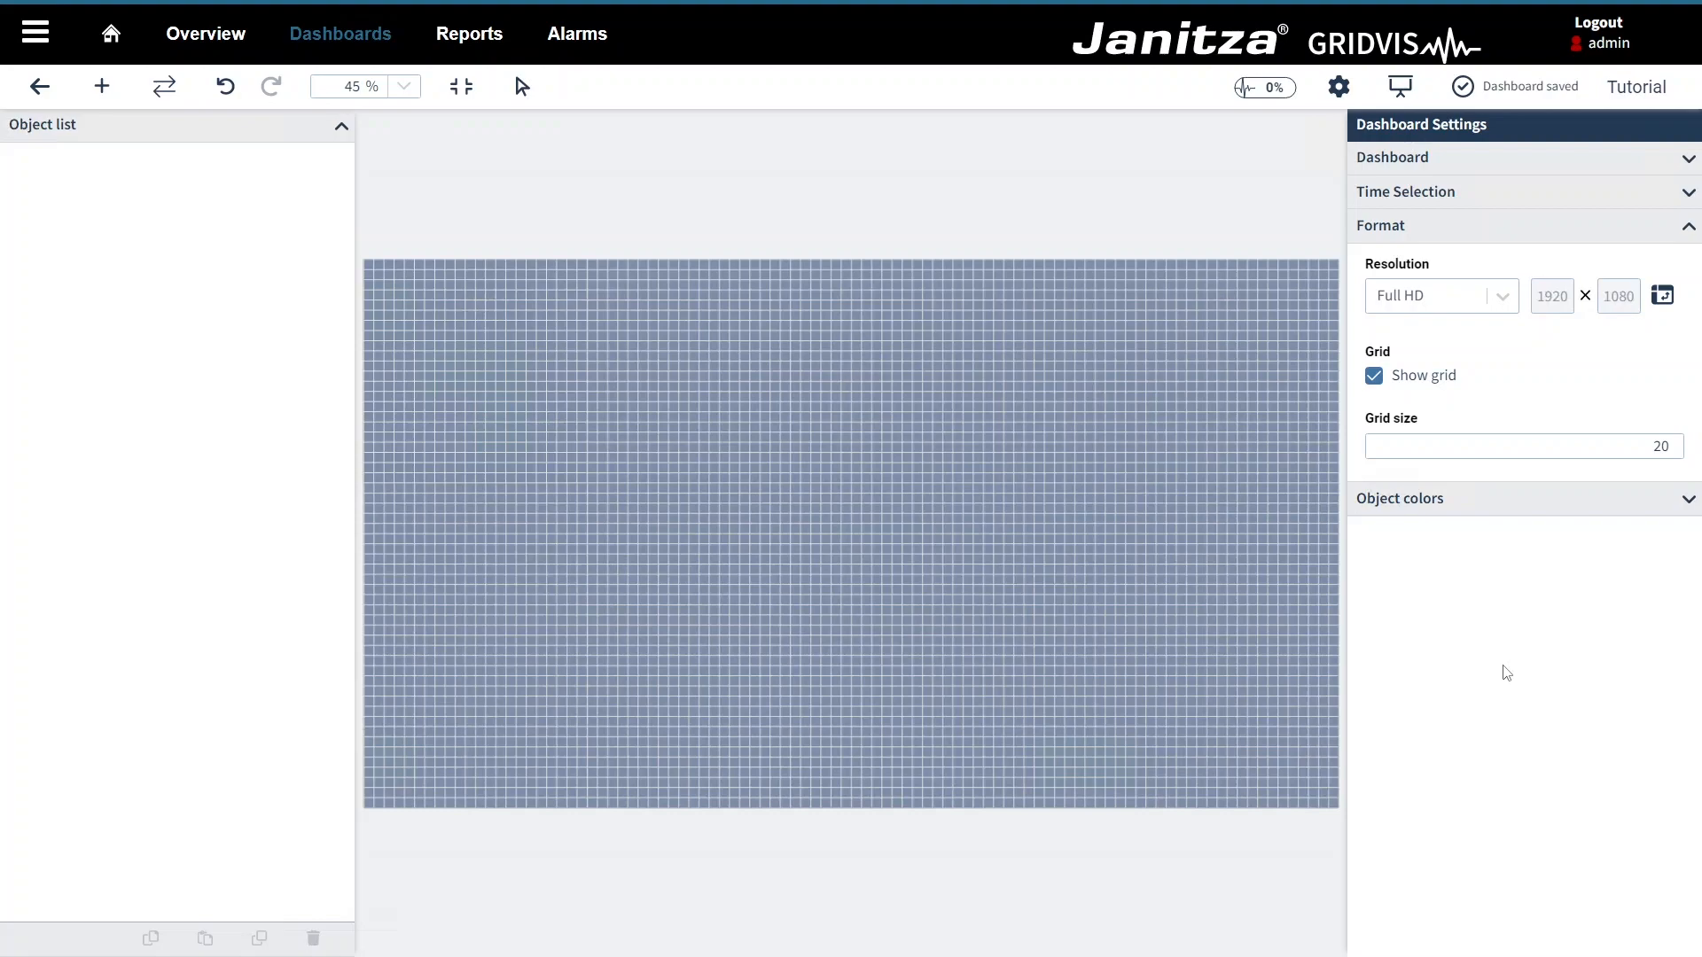
Step: Switch the dashboard resolution to Tablet (768 × 1024) and show the object colour settings
{"action": "left_click", "coordinate": [1439, 296]}
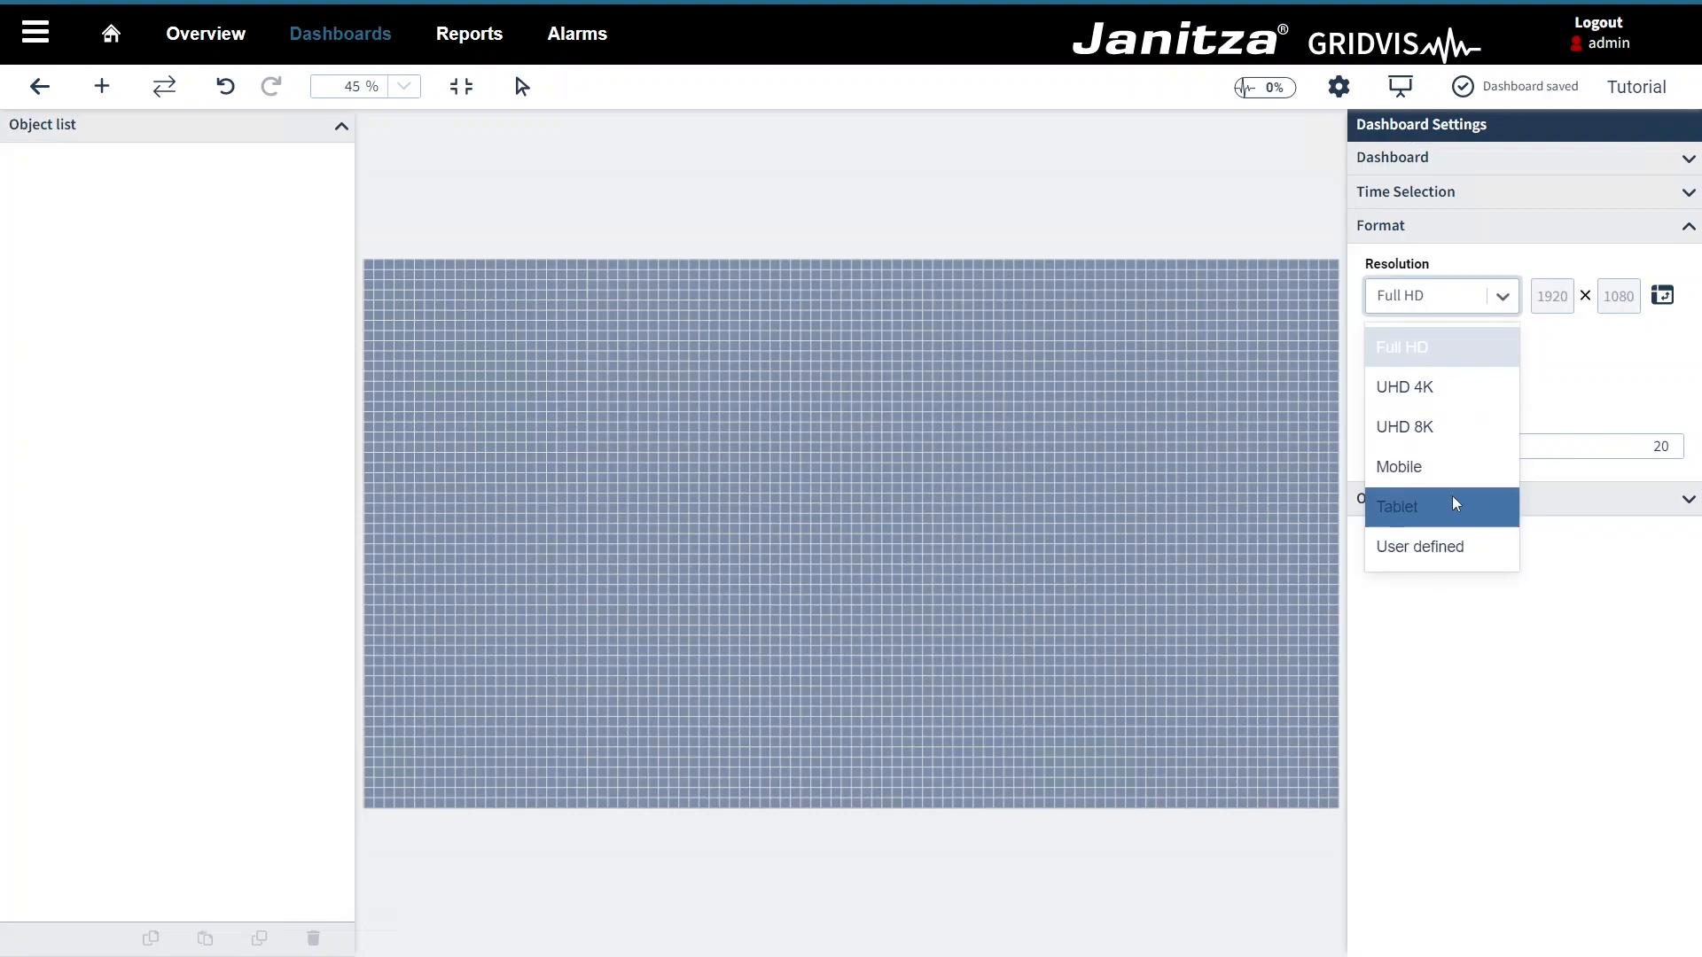
{"action": "left_click", "coordinate": [1398, 505]}
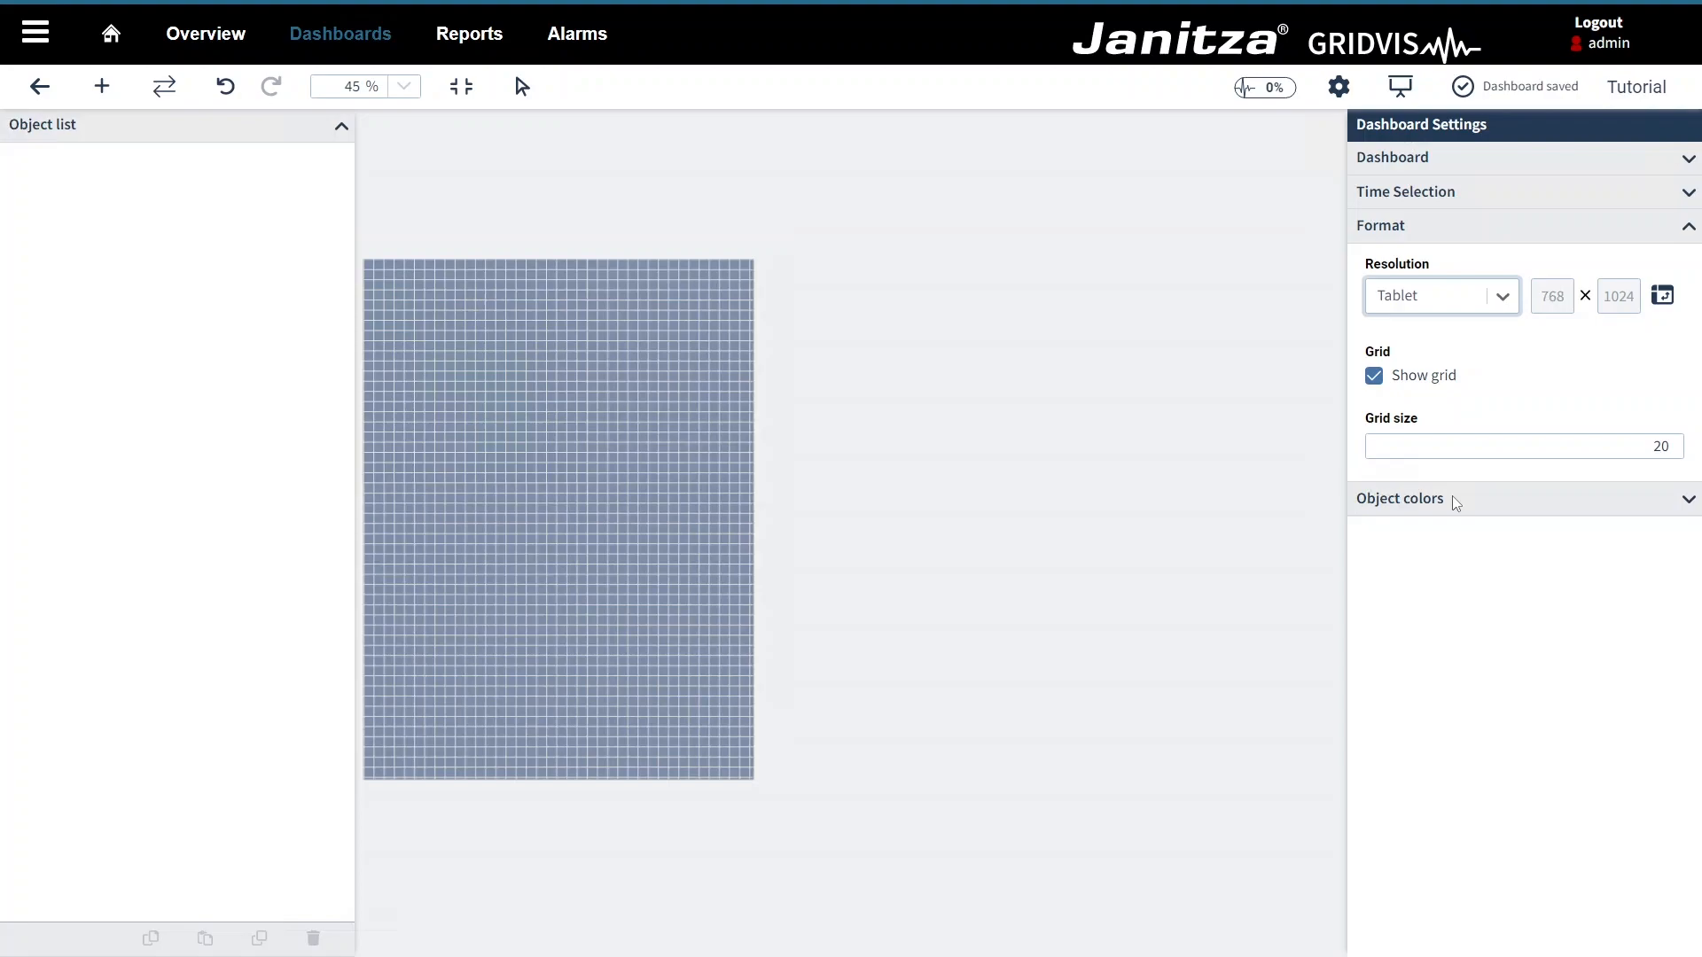
{"action": "left_click", "coordinate": [1400, 499]}
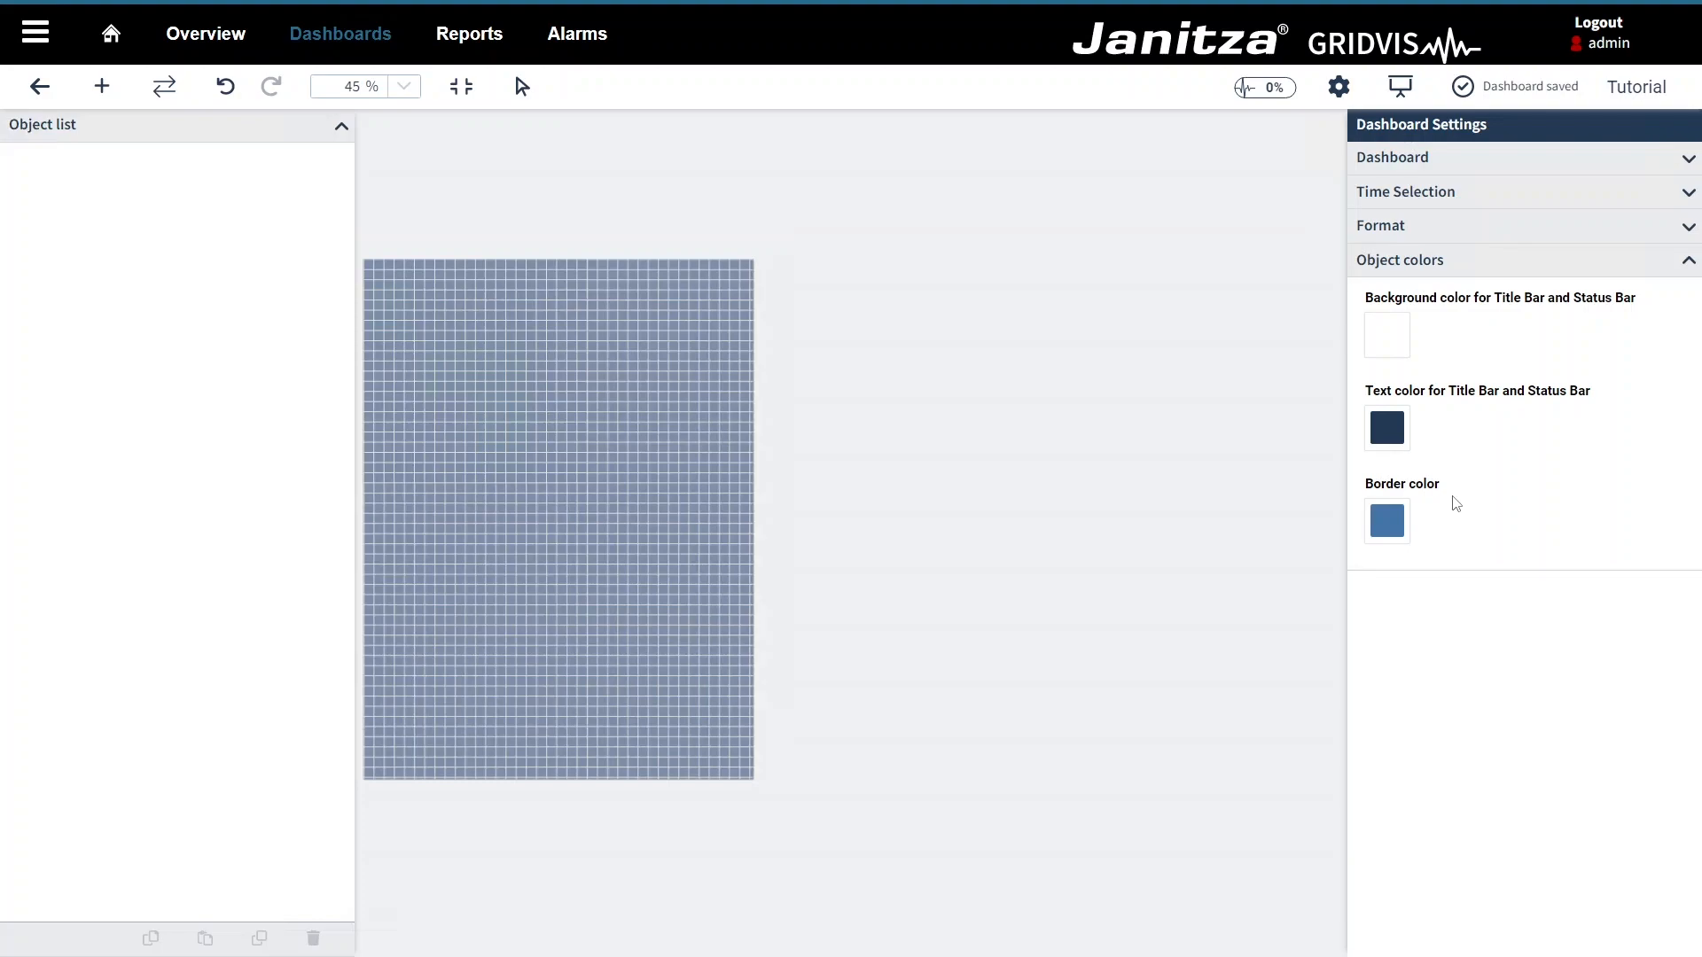
Step: Set title and status bar background to blue and their text colour to white
{"action": "left_click", "coordinate": [1386, 335]}
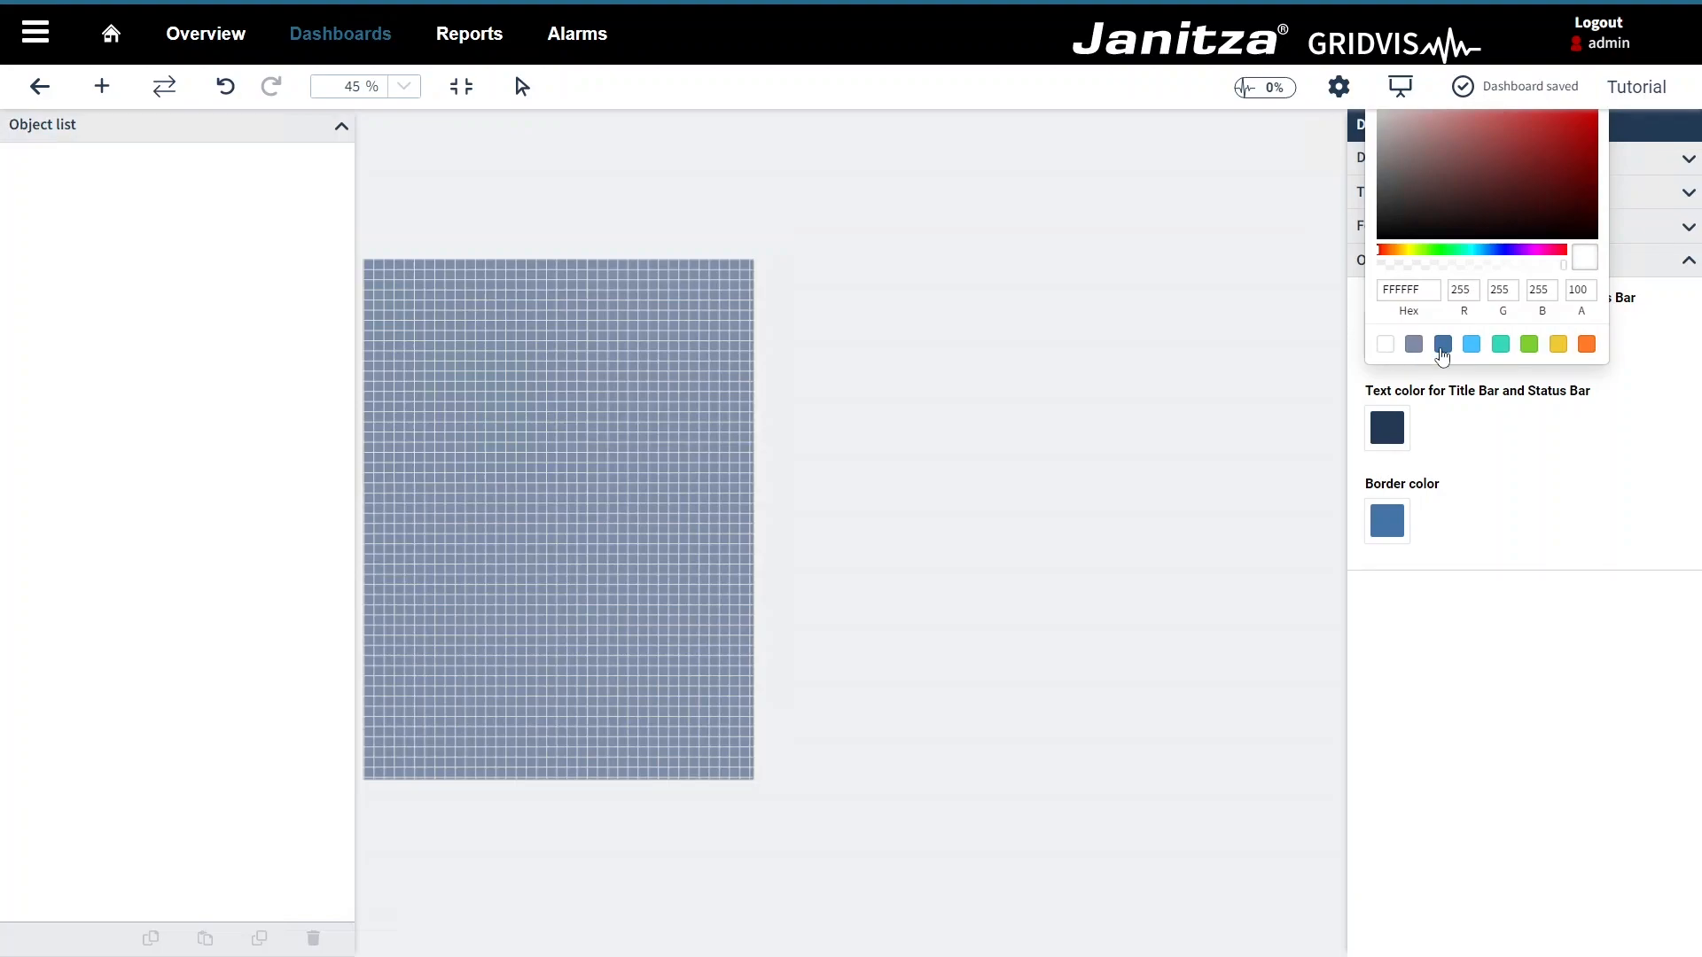
{"action": "left_click", "coordinate": [1443, 344]}
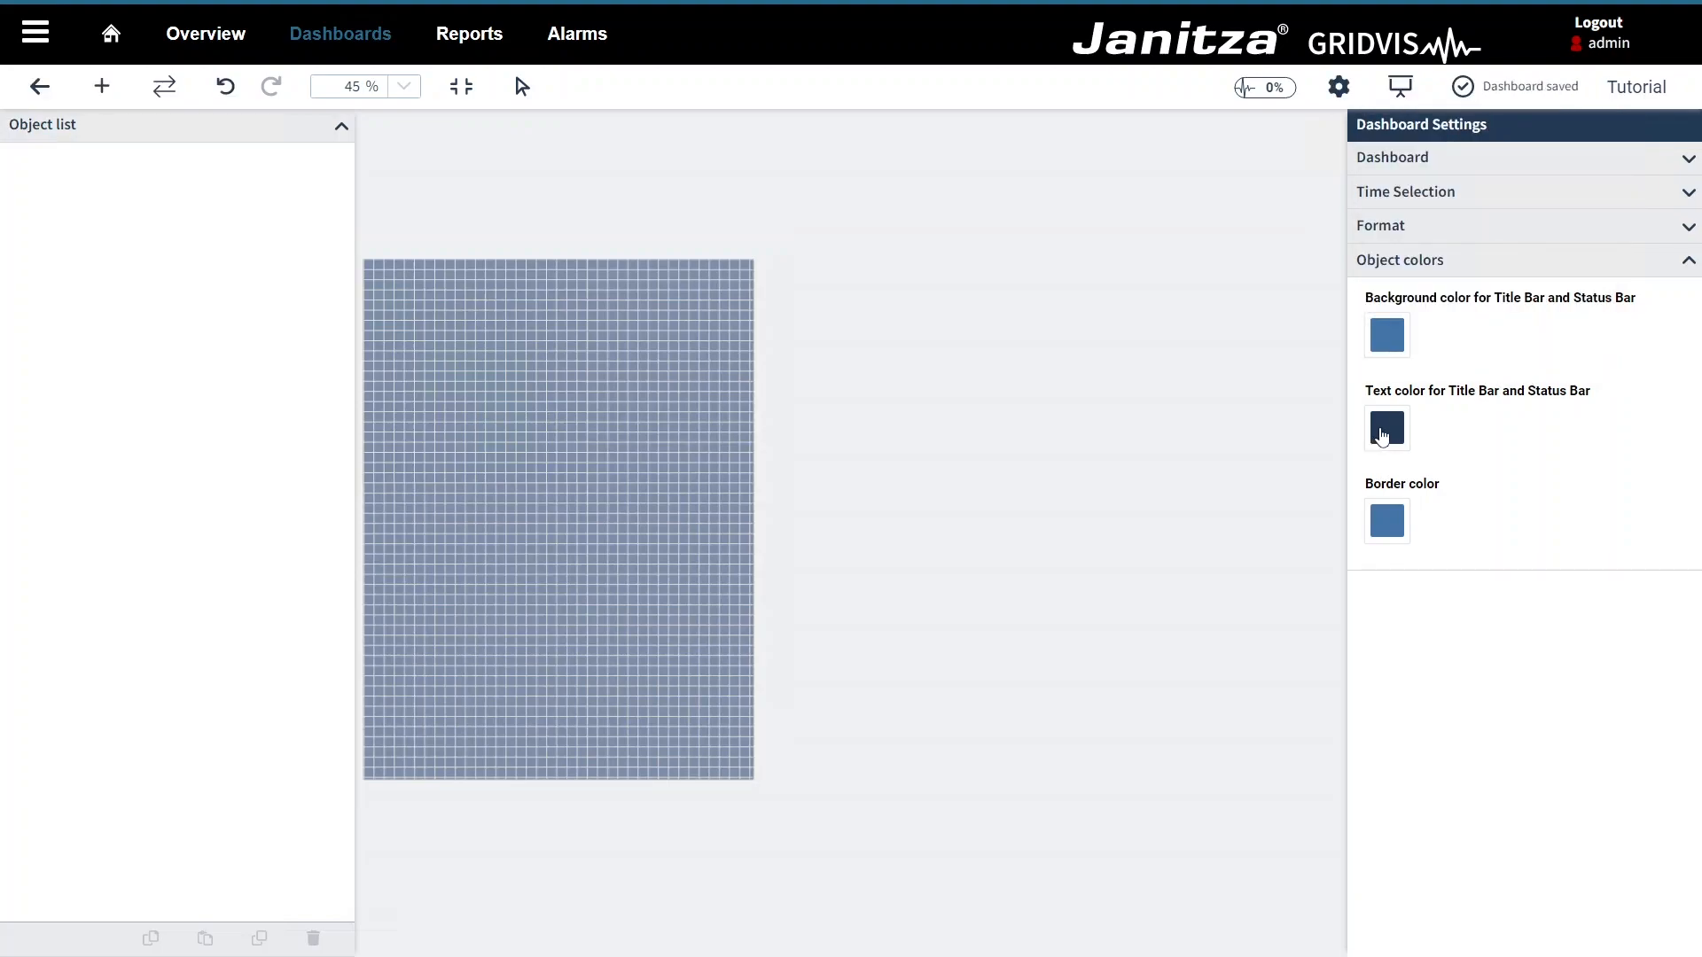
{"action": "left_click", "coordinate": [1387, 427]}
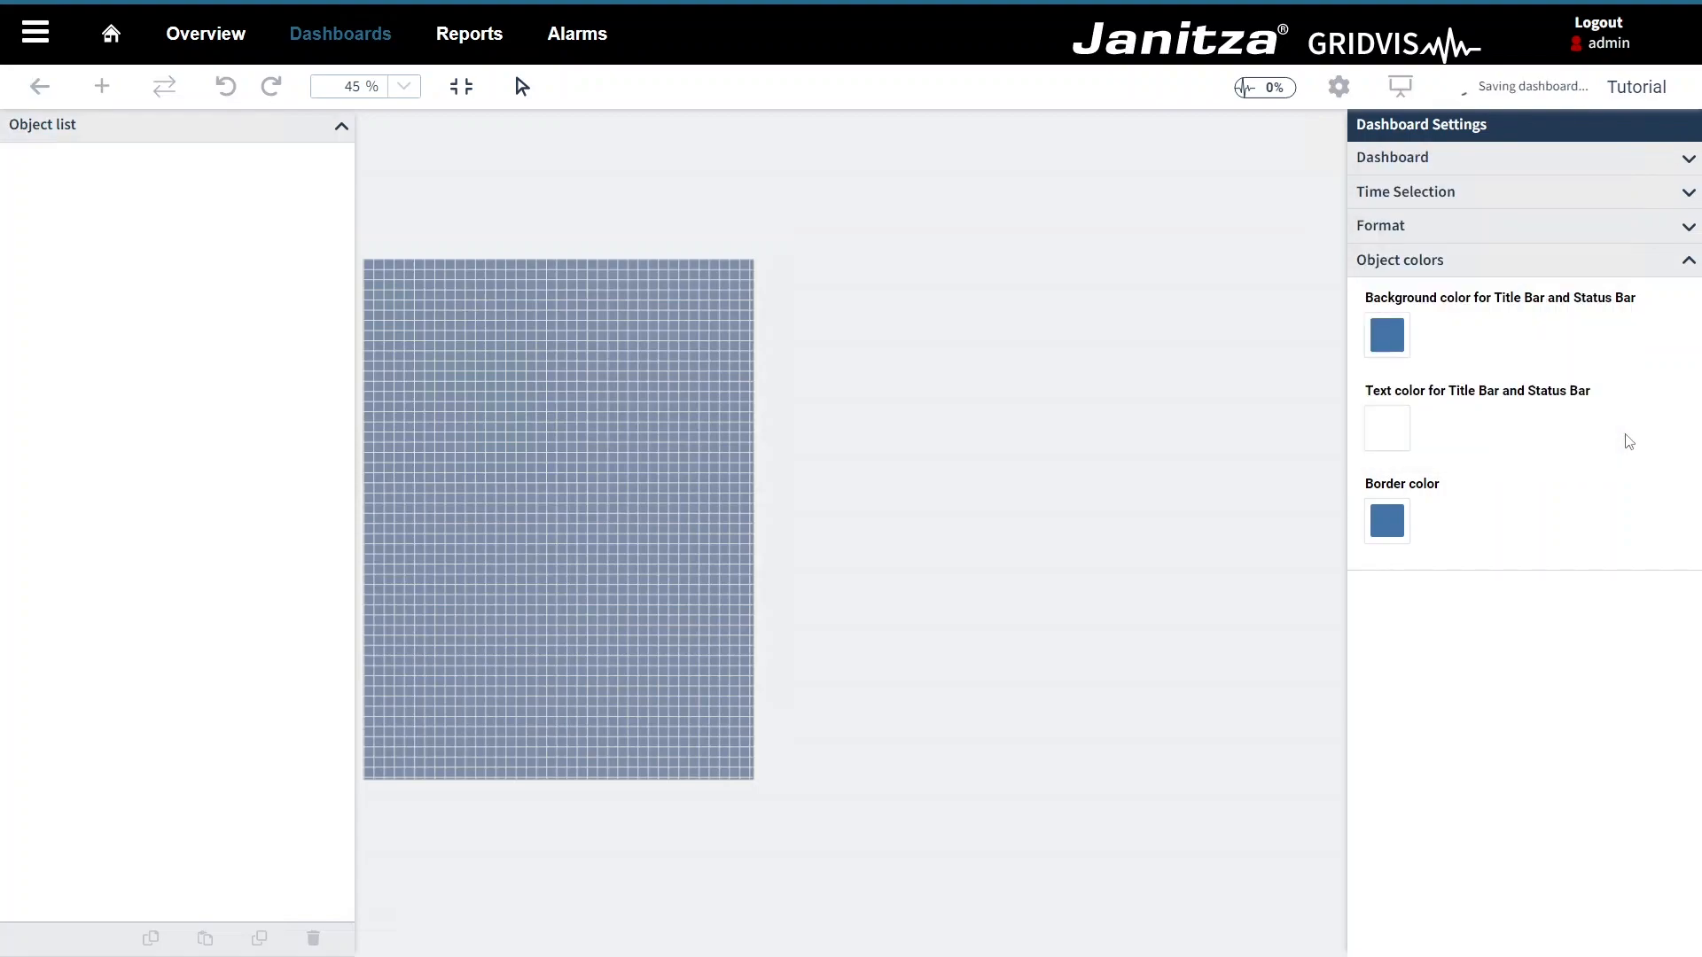
{"action": "left_click", "coordinate": [1387, 335]}
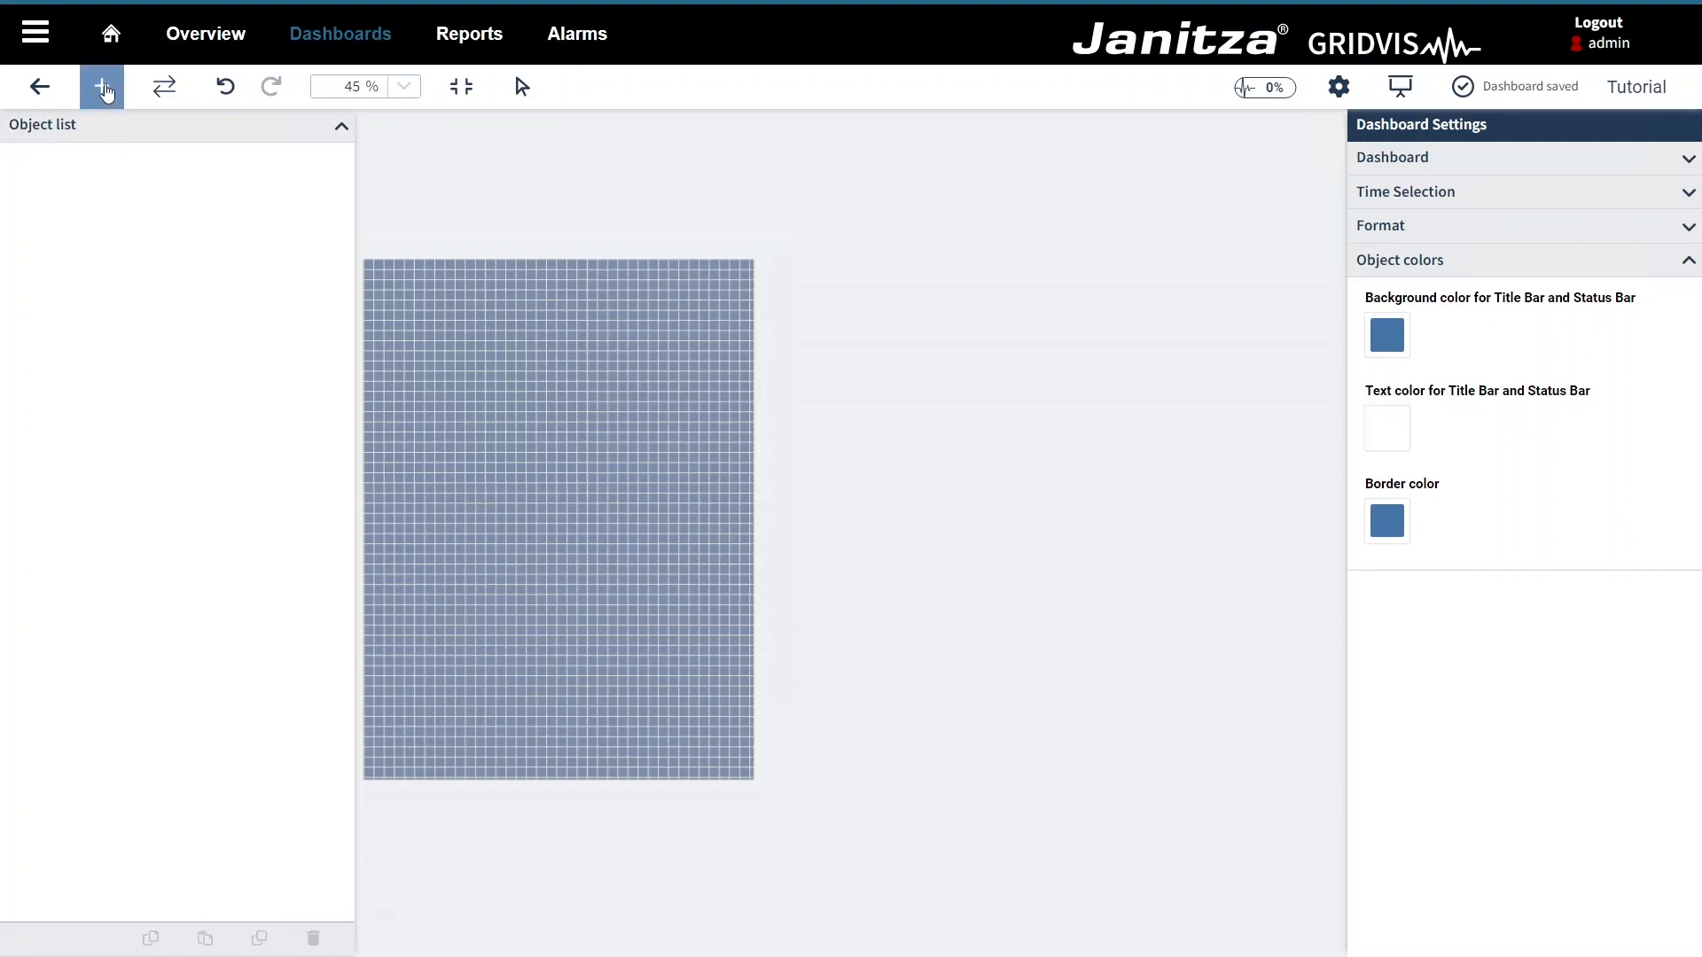
Step: Add an image object showing the Janitza logo at 200 × 40 and drag it to the bottom-right corner
{"action": "left_click", "coordinate": [101, 87]}
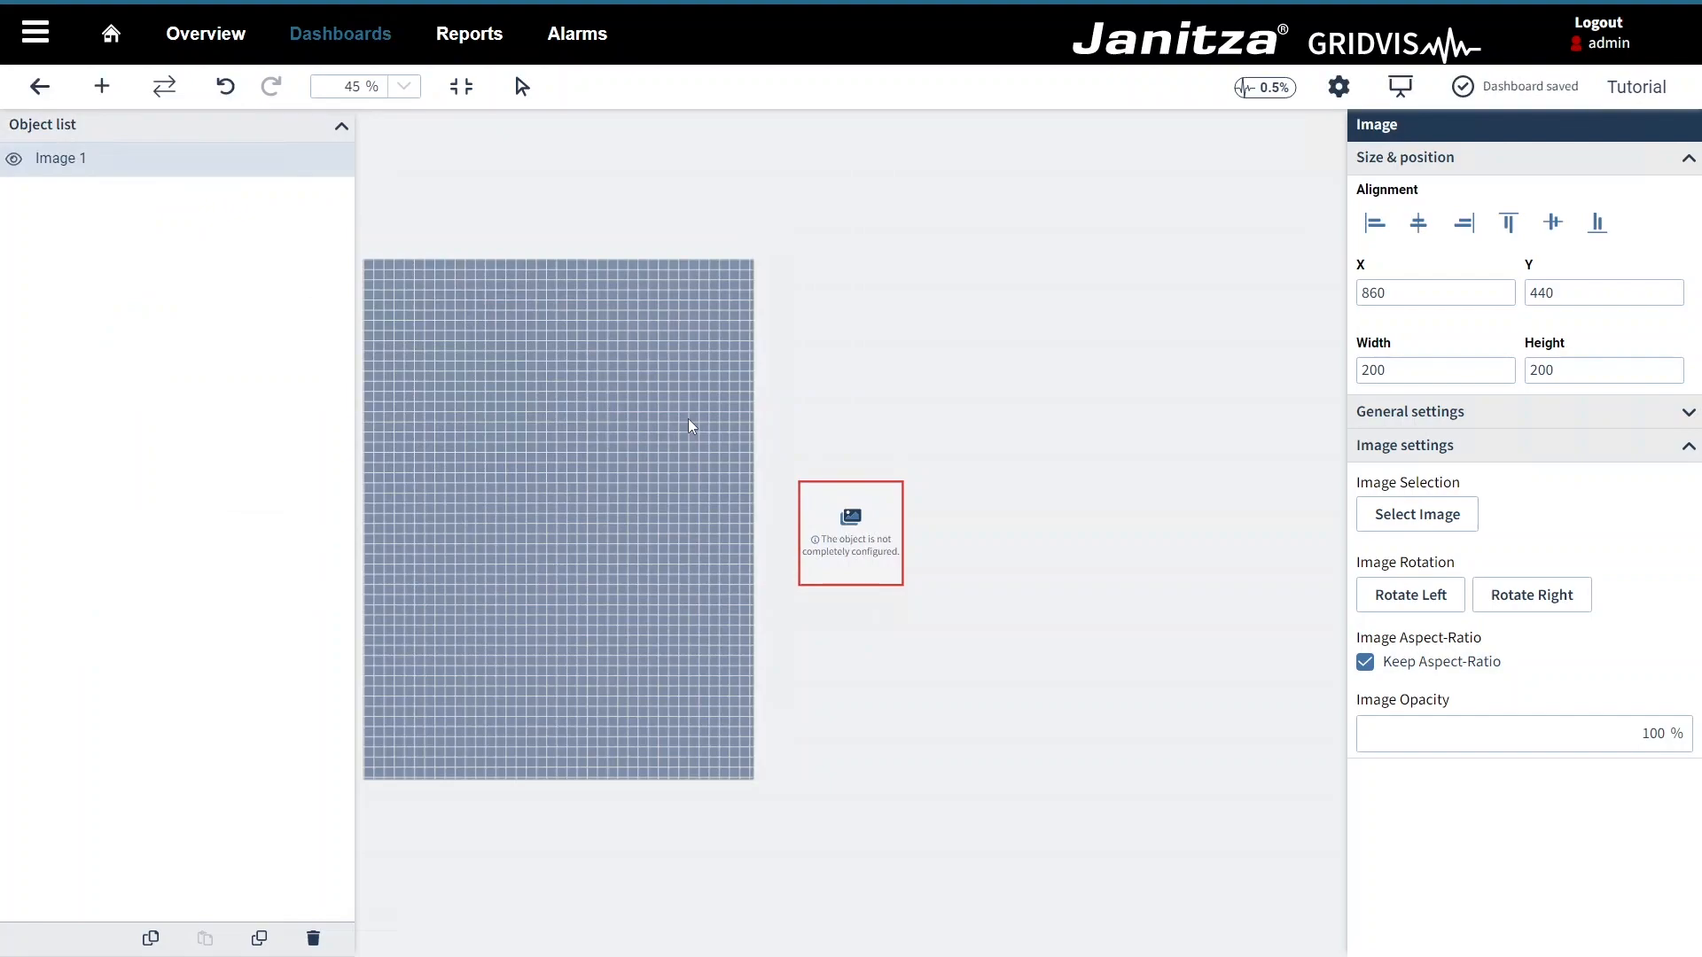
{"action": "left_click", "coordinate": [1415, 515]}
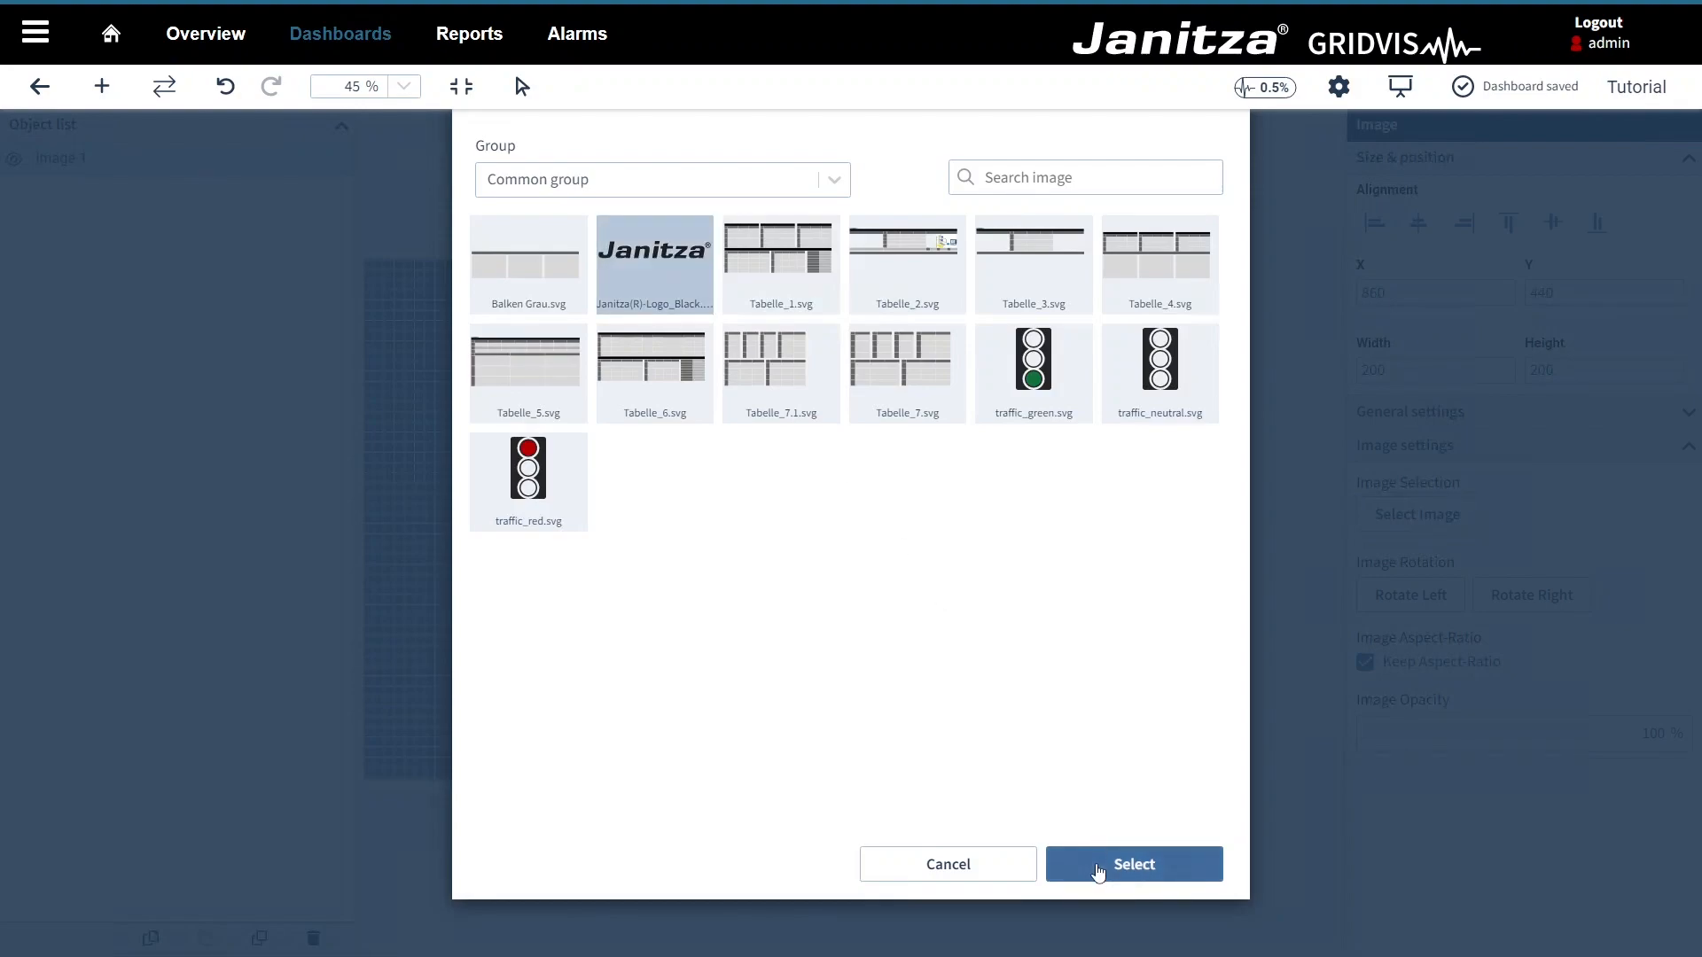
{"action": "left_click", "coordinate": [1133, 864]}
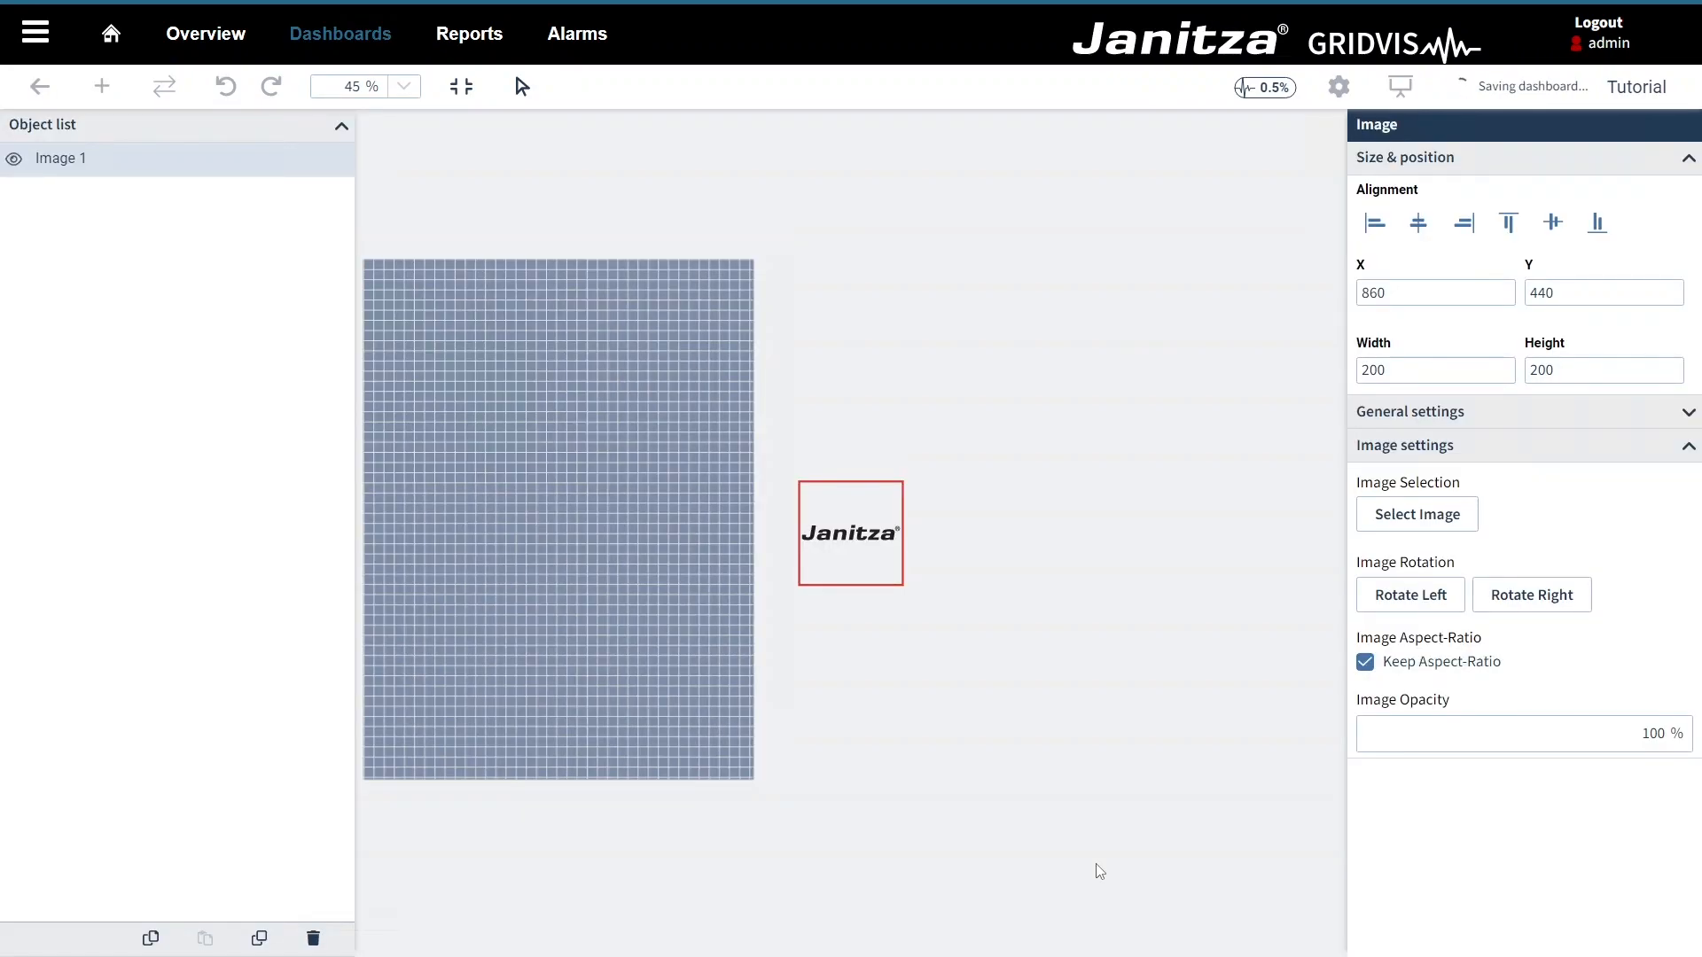
{"action": "mouse_move", "coordinate": [856, 601]}
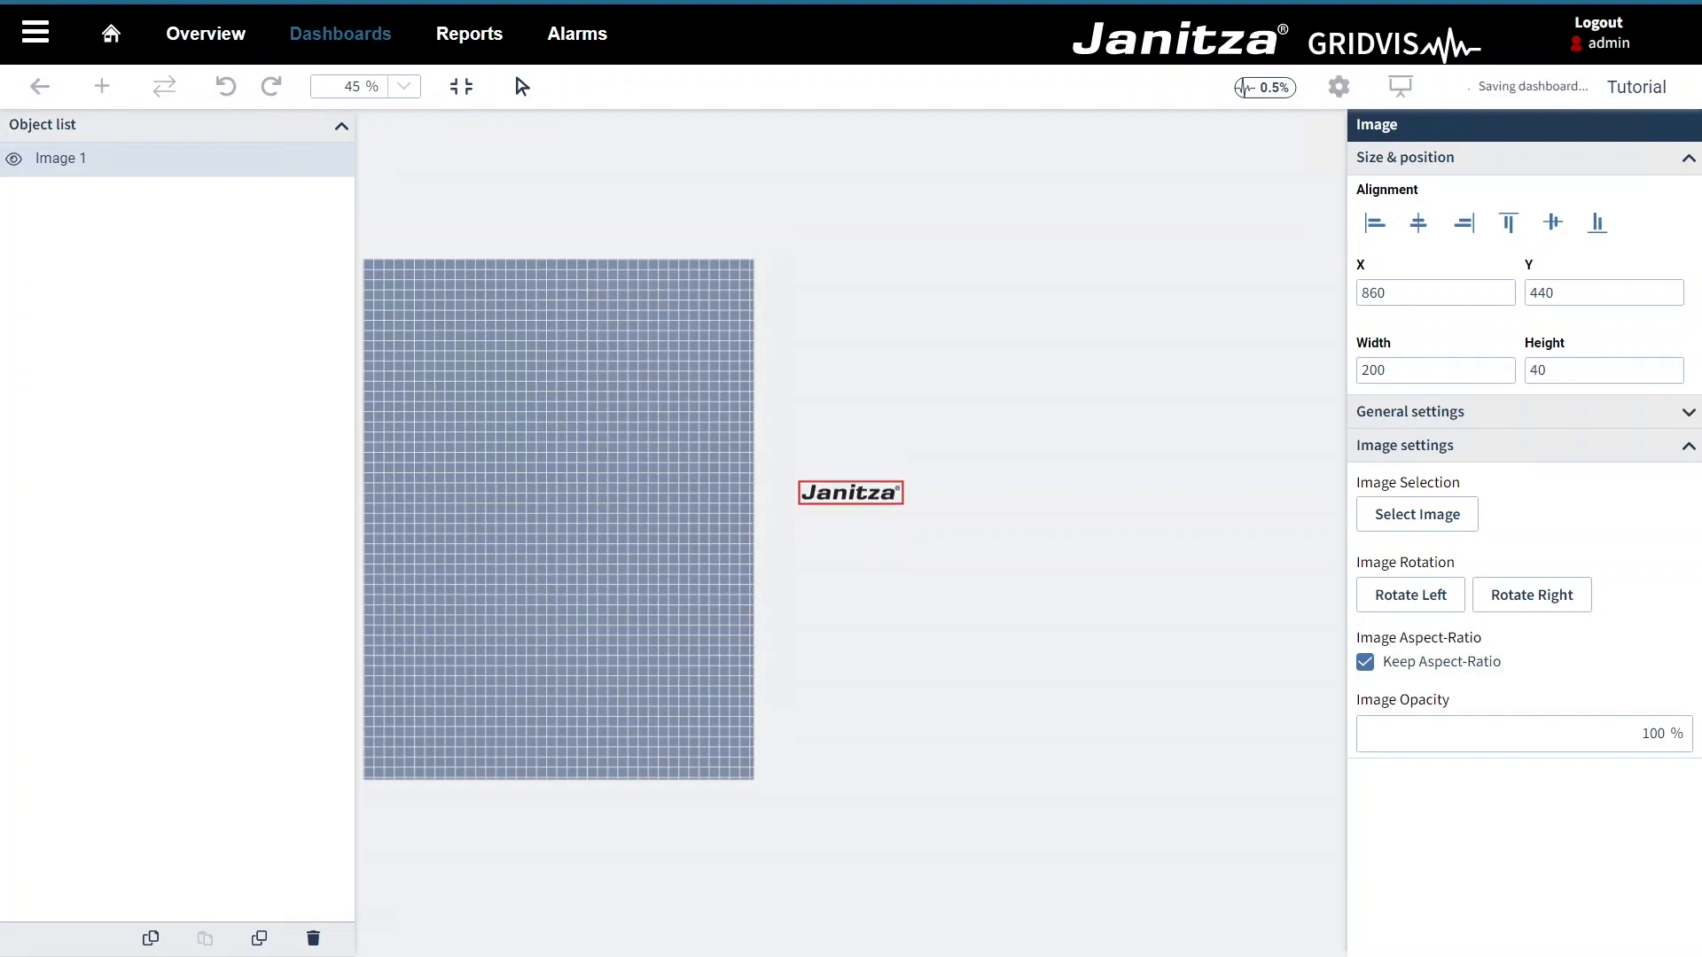
{"action": "left_click_drag", "start_coordinate": [849, 493], "coordinate": [700, 747]}
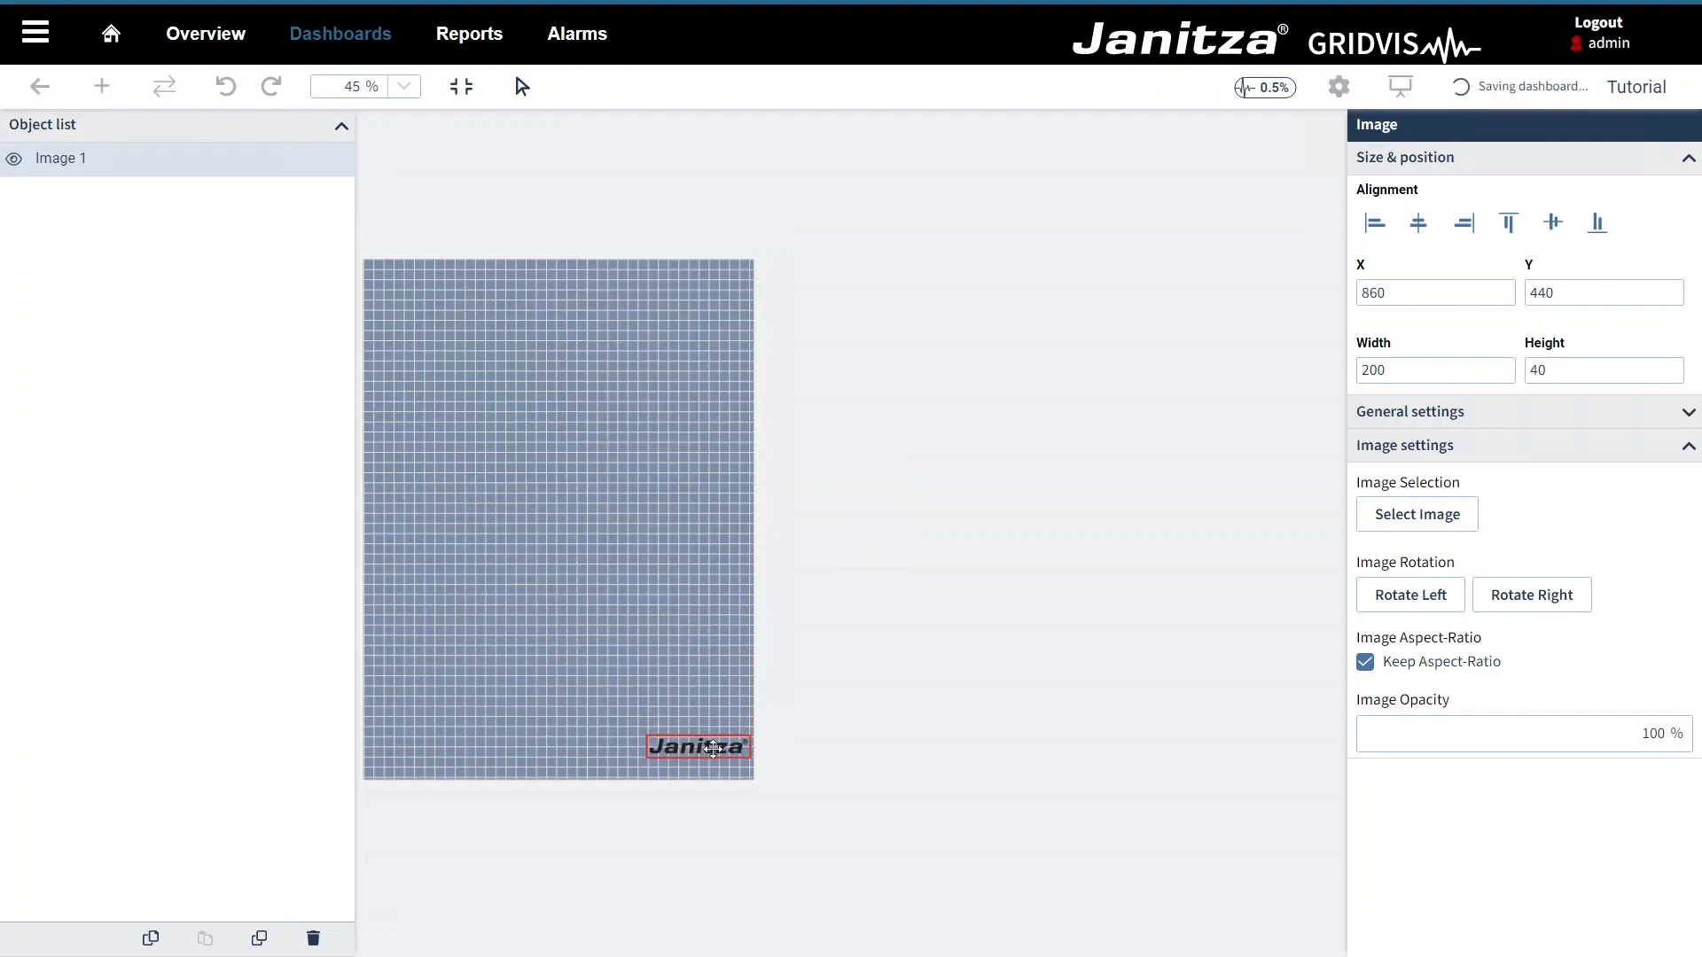
{"action": "left_click", "coordinate": [792, 767]}
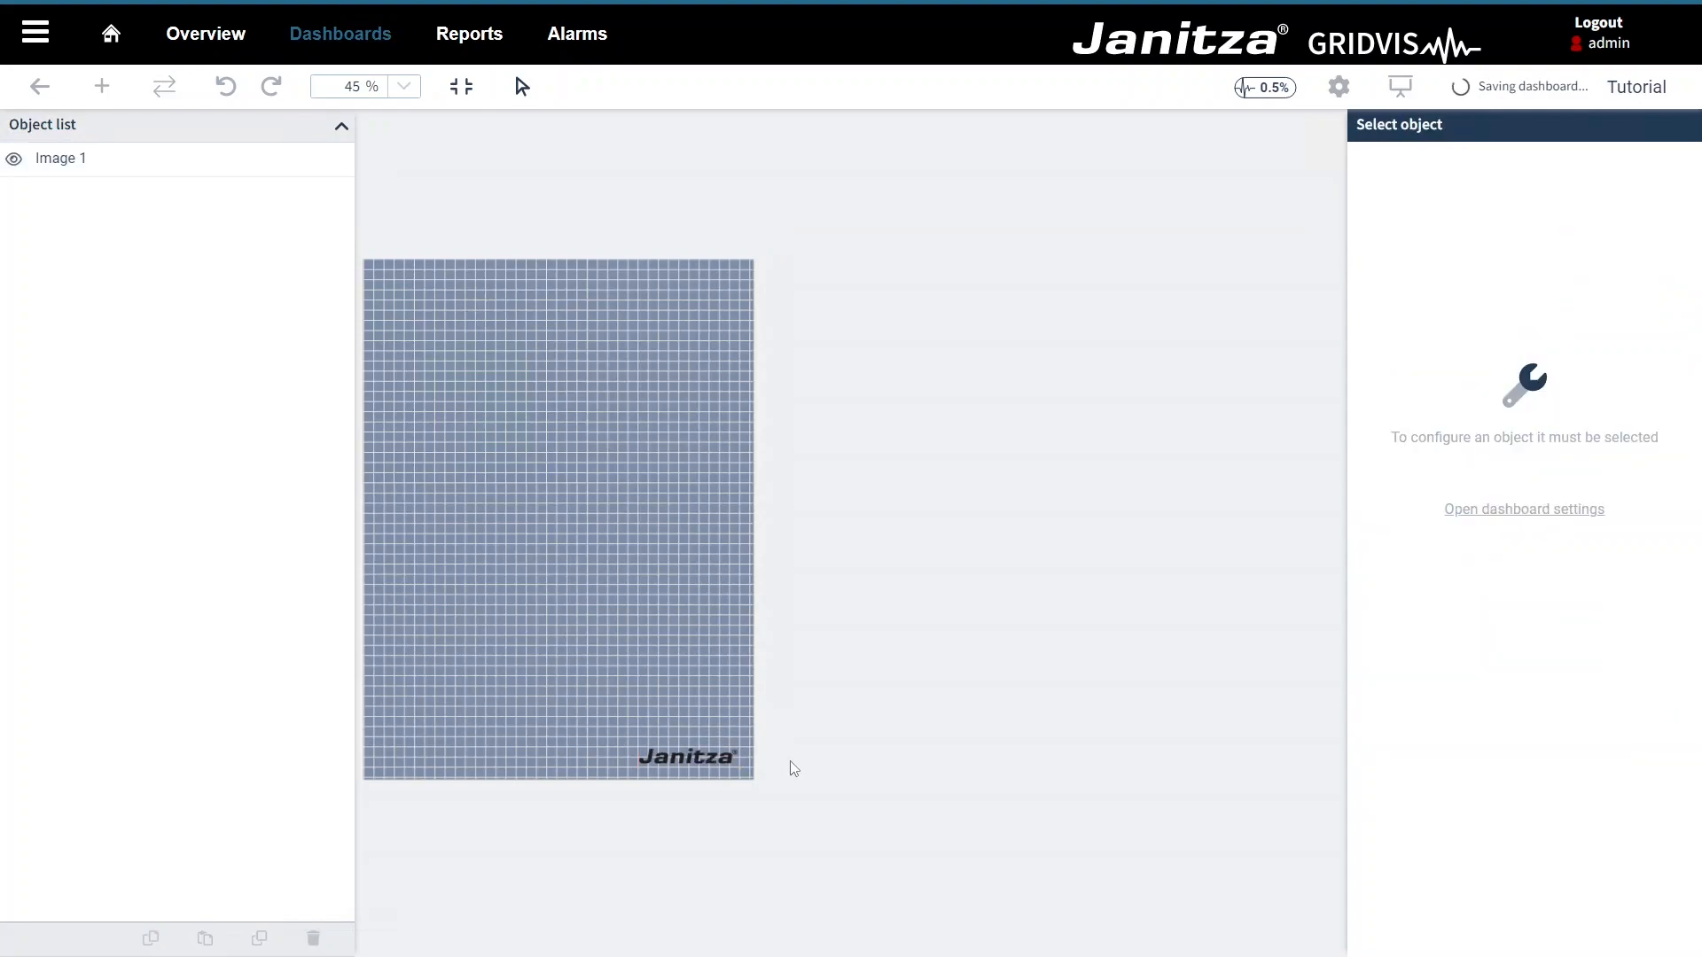